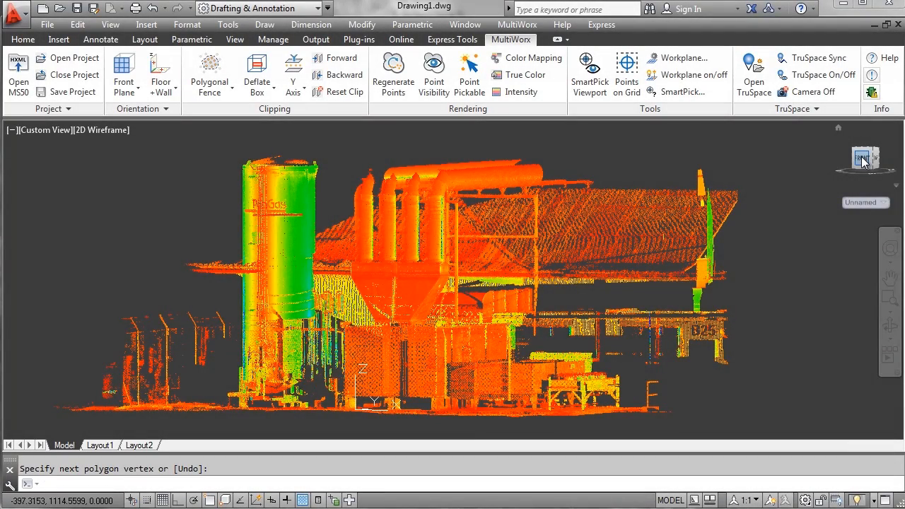
# - Slice the point cloud along the Z axis from the MultiWorx box clipping options
pyautogui.click(865, 159)
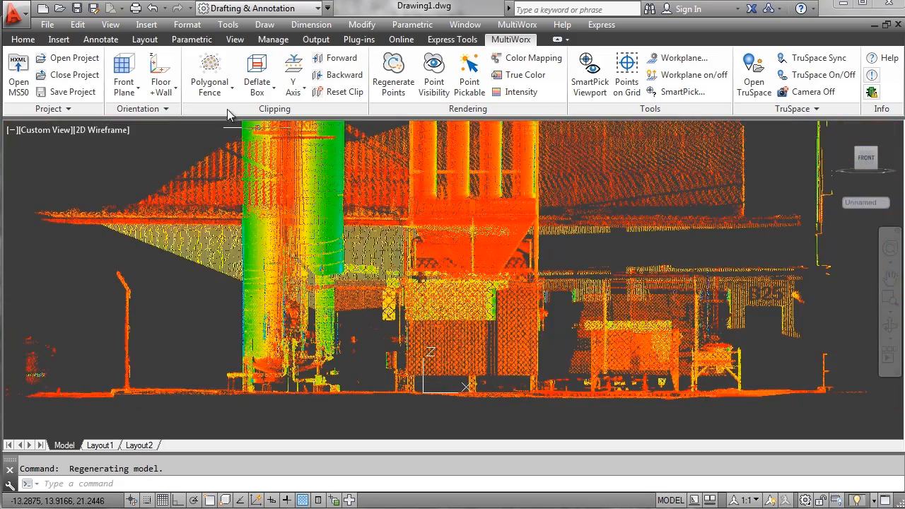
pyautogui.click(257, 73)
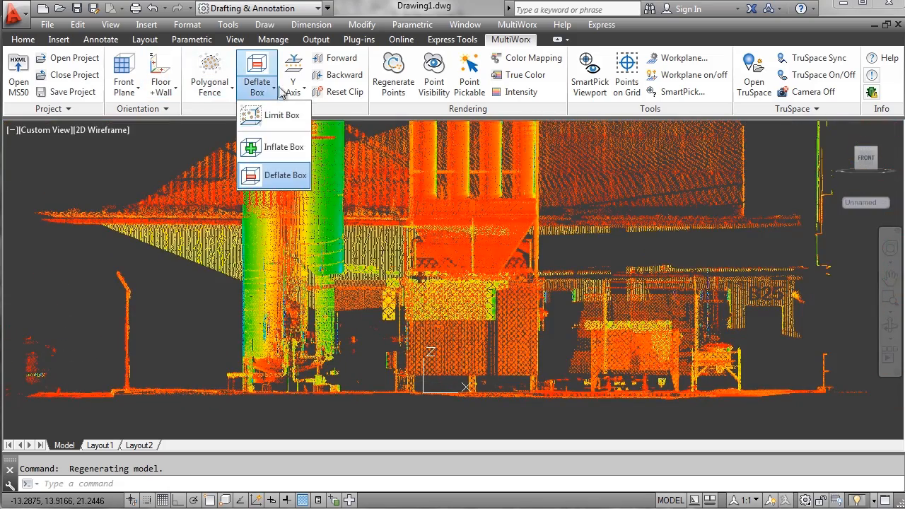
pyautogui.click(292, 71)
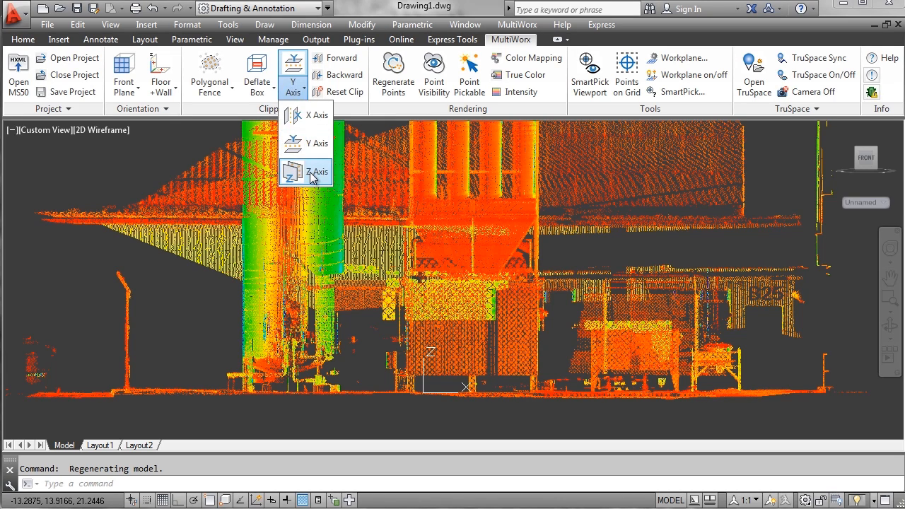
pyautogui.click(317, 173)
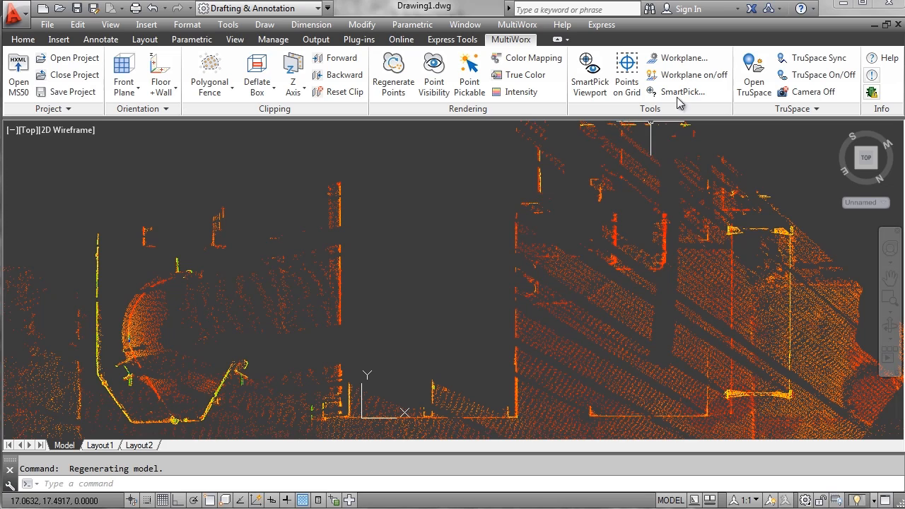
pyautogui.moveTo(692, 74)
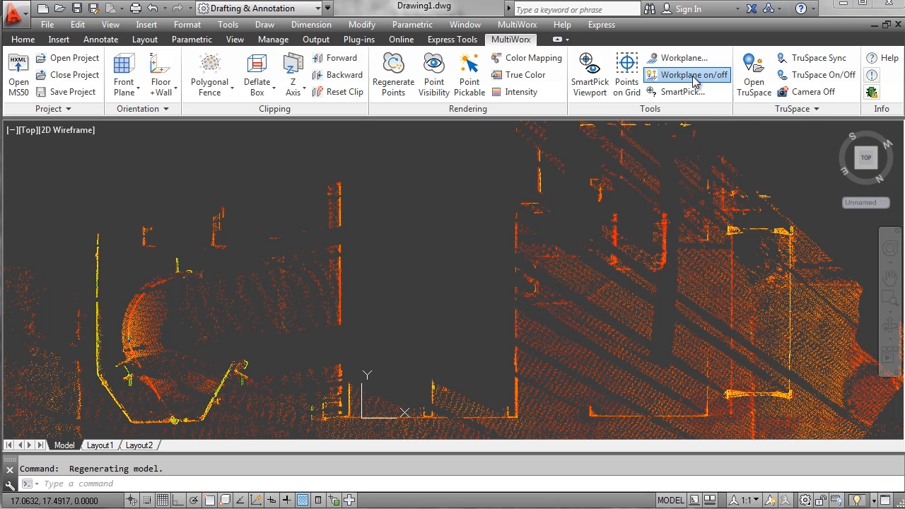
# - Turn on the workplane grid and draw a rectangle around the equipment left of centre
pyautogui.click(693, 75)
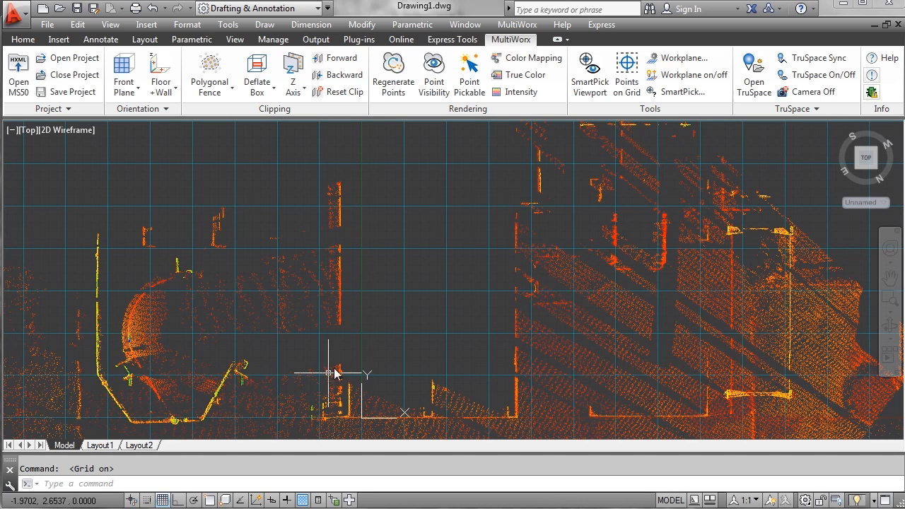
pyautogui.moveTo(121, 125)
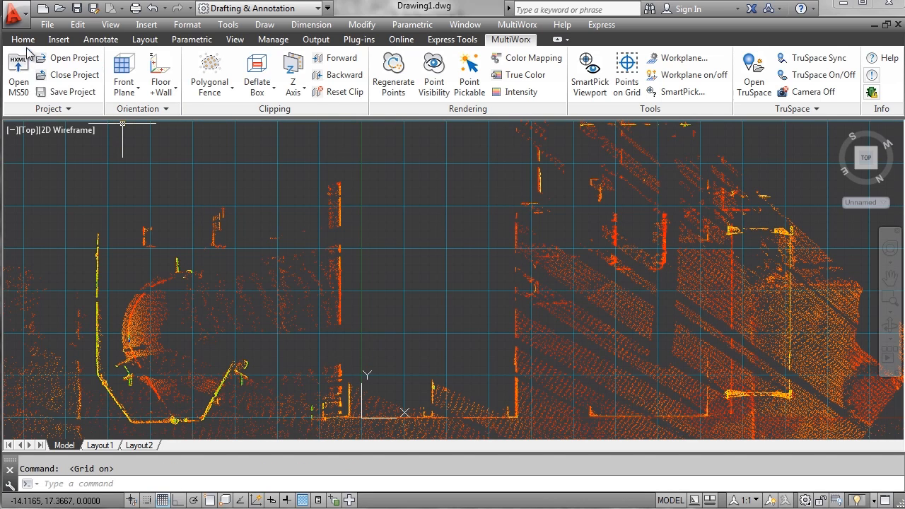
pyautogui.click(22, 39)
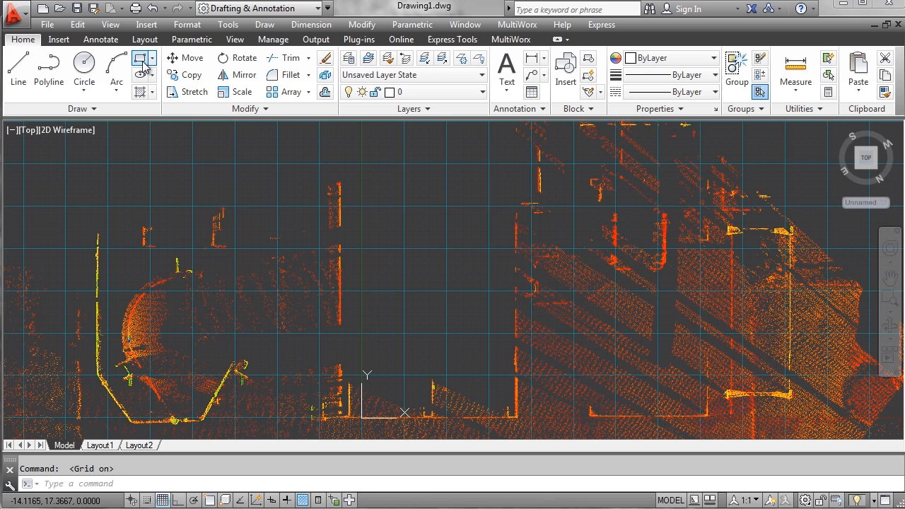
pyautogui.click(140, 58)
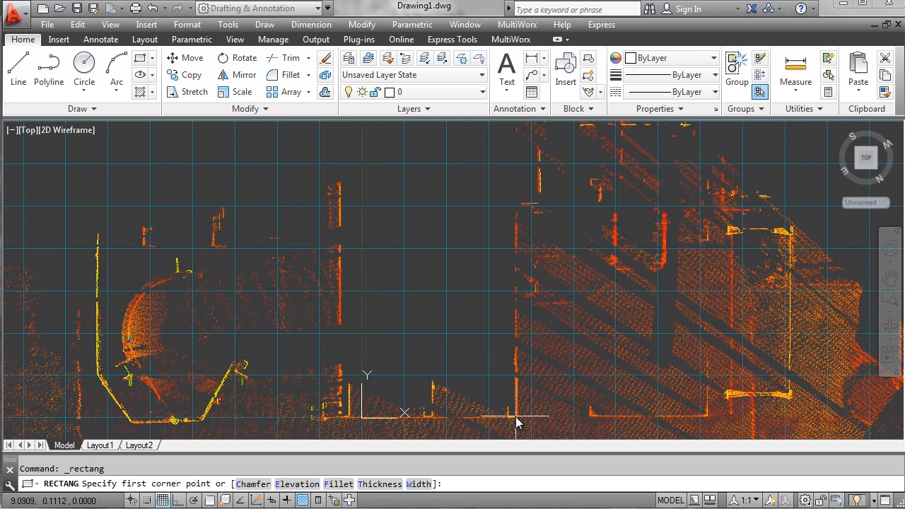
pyautogui.click(517, 413)
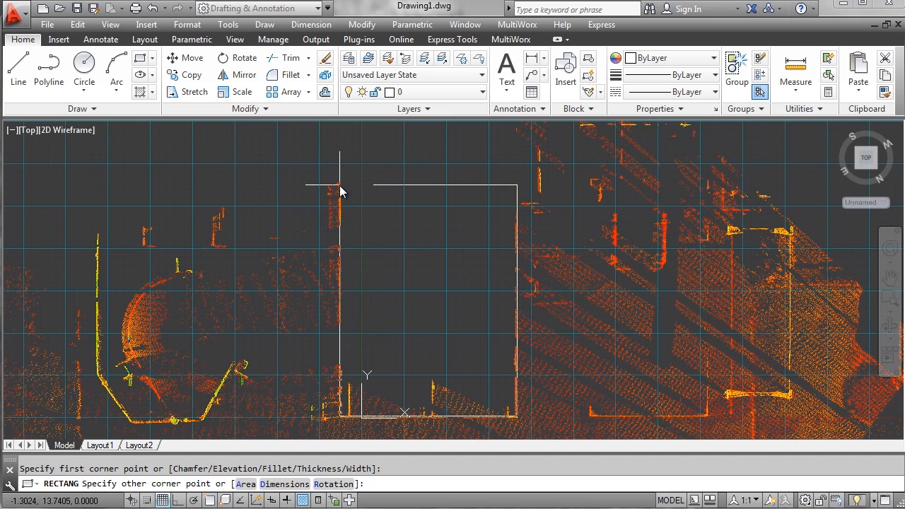
pyautogui.click(340, 184)
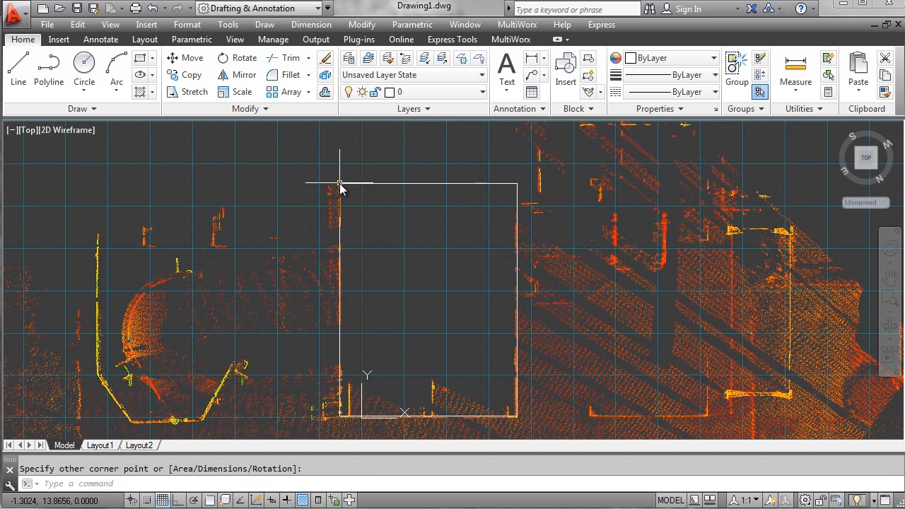
pyautogui.moveTo(826, 312)
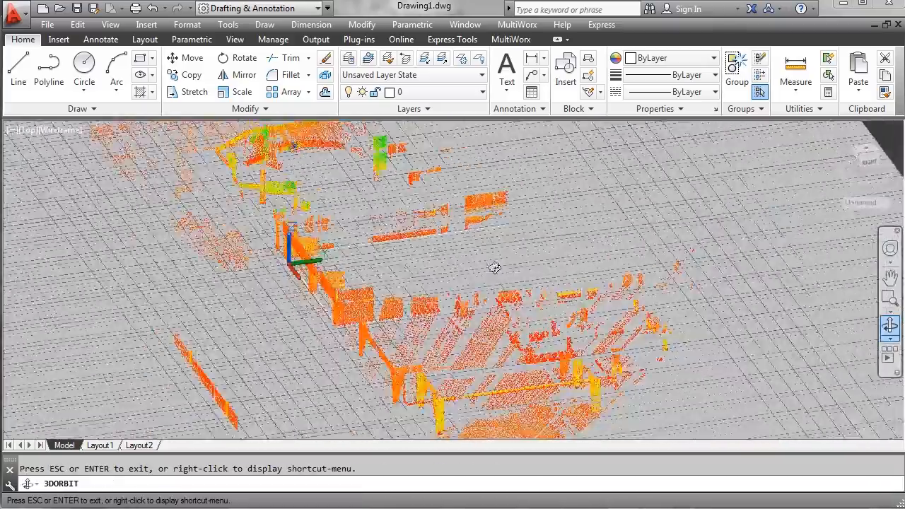
# - Orbit to see the rectangle lying on the floor in 3D, then face the site from the front
pyautogui.moveTo(495, 267); pyautogui.dragTo(539, 236)
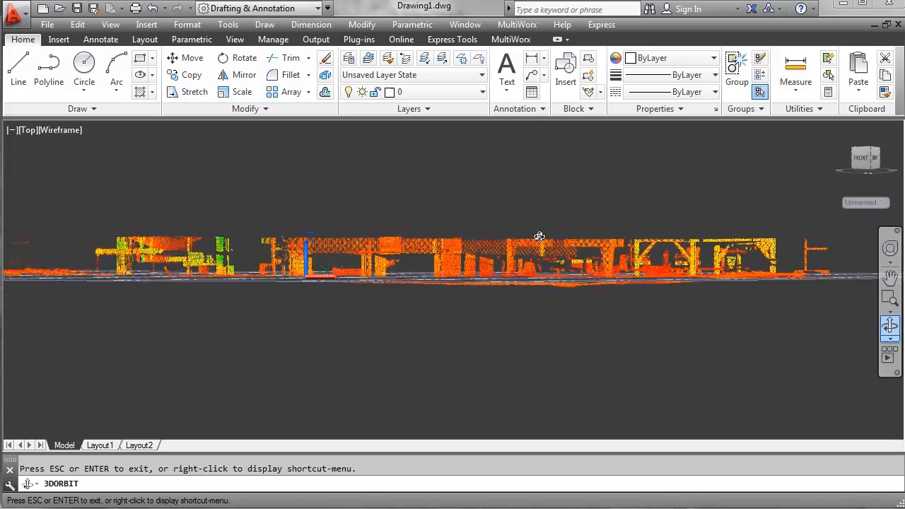
pyautogui.moveTo(538, 236); pyautogui.dragTo(541, 272)
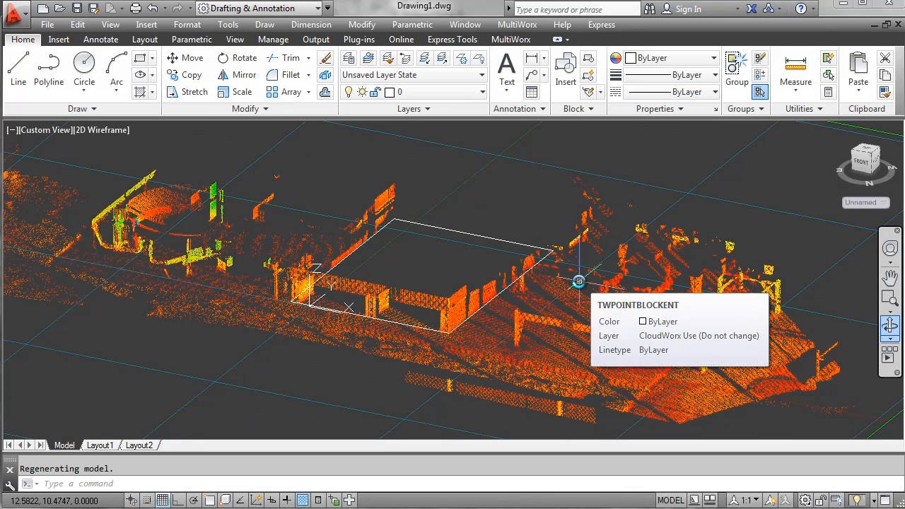
pyautogui.moveTo(493, 204)
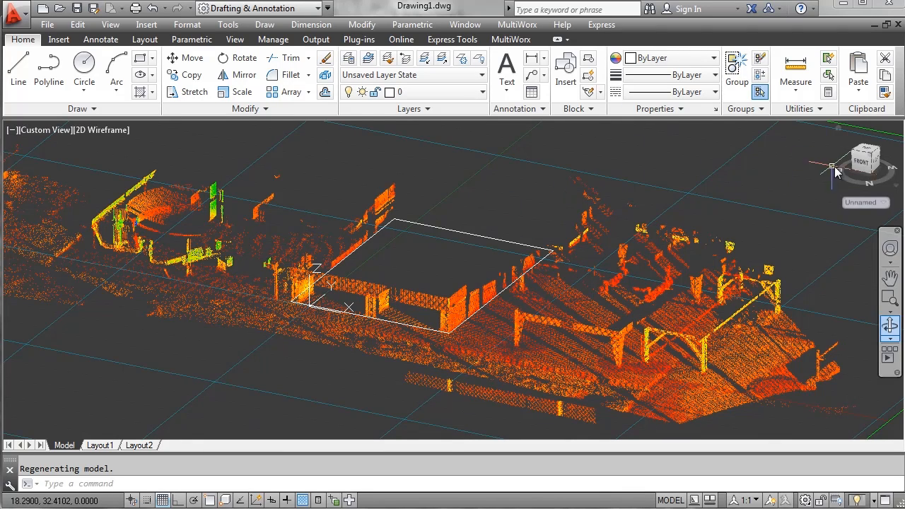
pyautogui.click(863, 161)
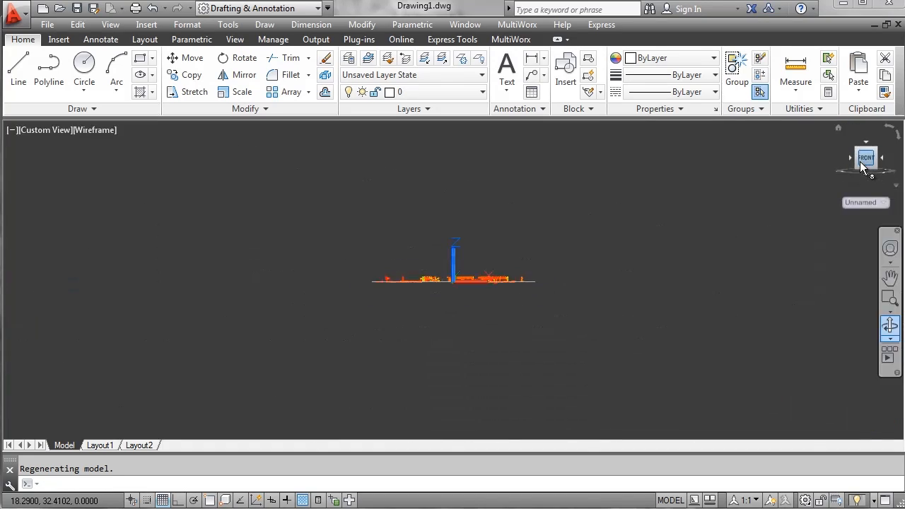
pyautogui.click(865, 157)
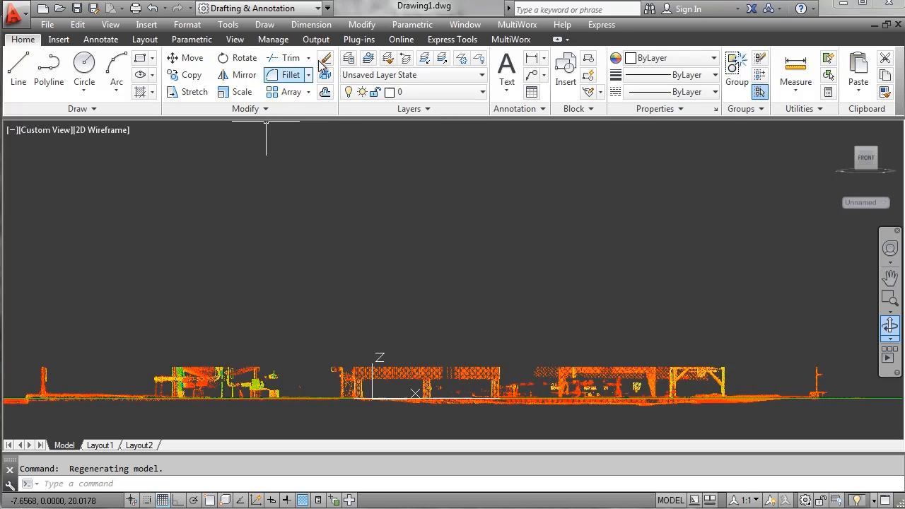
# - Reset all clipping and cut a thin horizontal slice mid-height through the tanks
pyautogui.click(511, 39)
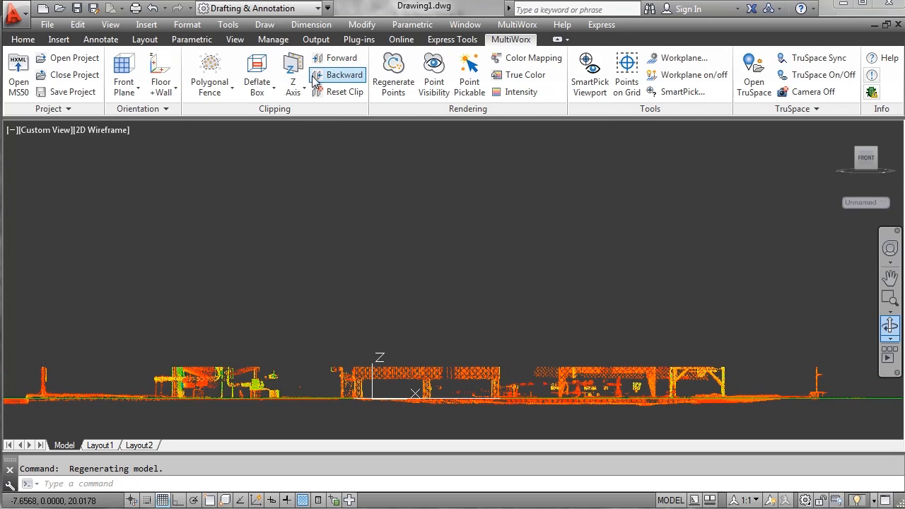
pyautogui.moveTo(347, 92)
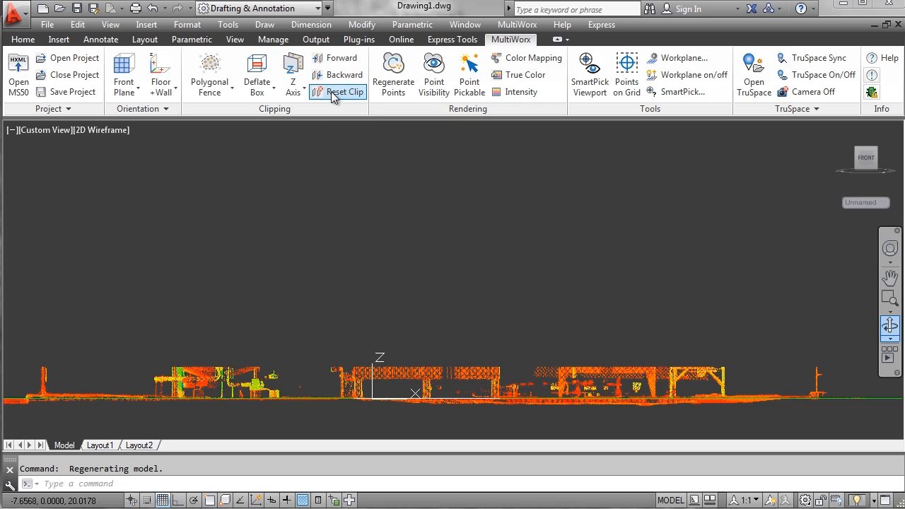
pyautogui.click(345, 92)
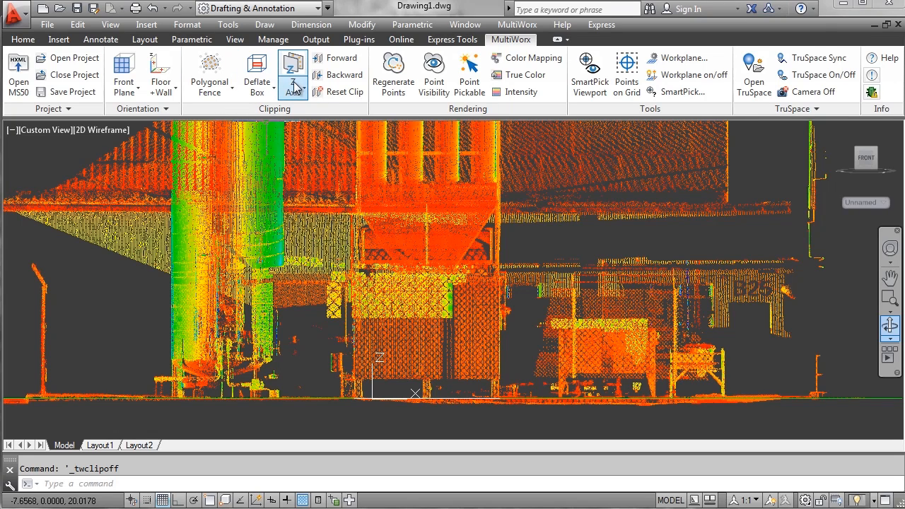
pyautogui.click(292, 80)
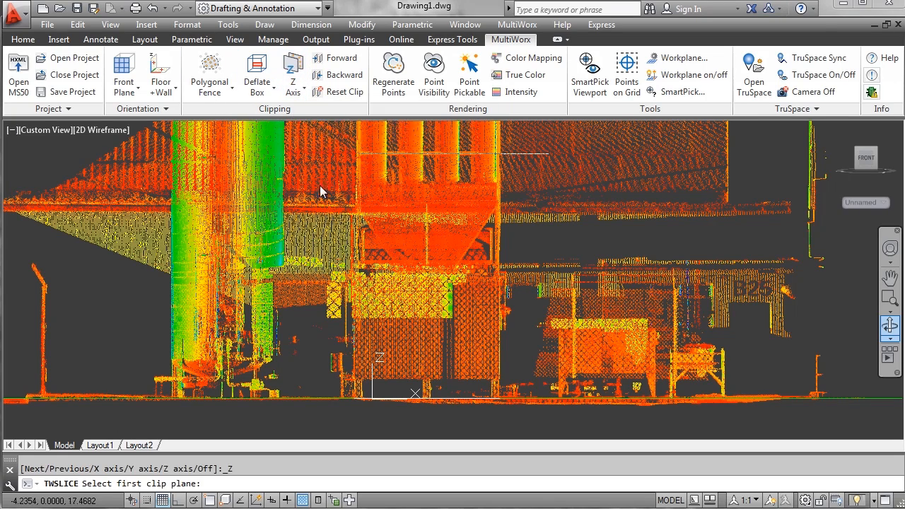
pyautogui.click(324, 268)
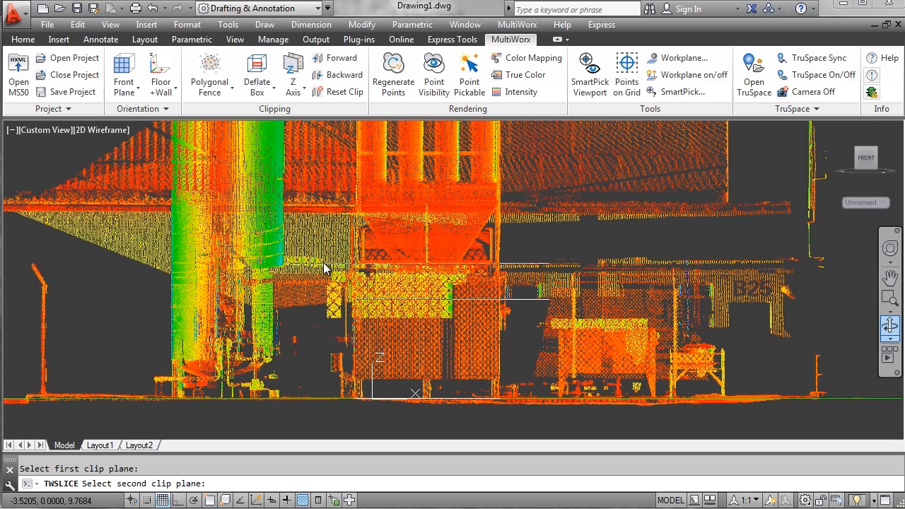
pyautogui.click(323, 272)
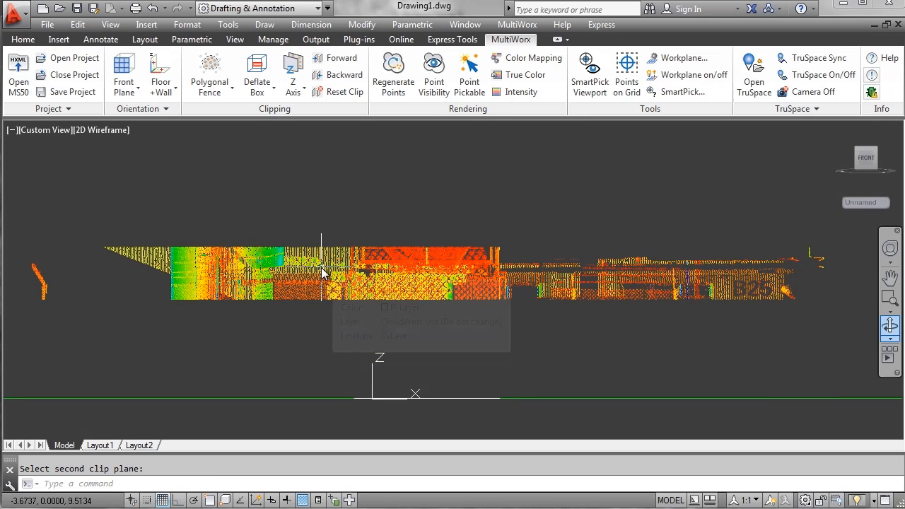
pyautogui.moveTo(693, 191)
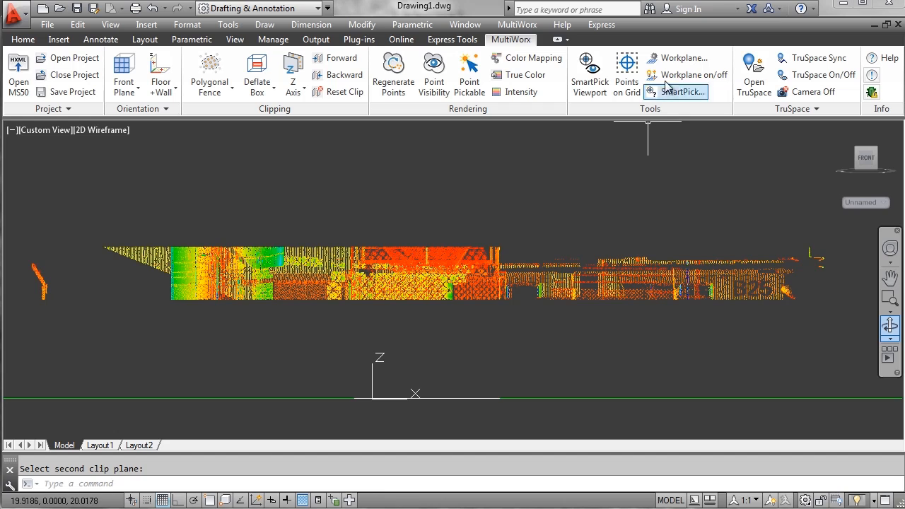
pyautogui.moveTo(679, 57)
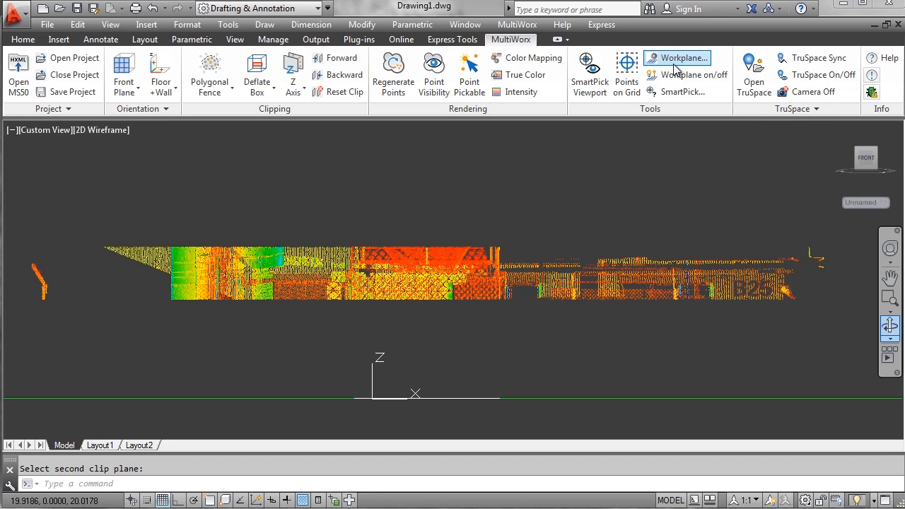
# - Raise the workplane three one-foot steps in Workplane Settings and close the dialog
pyautogui.click(681, 58)
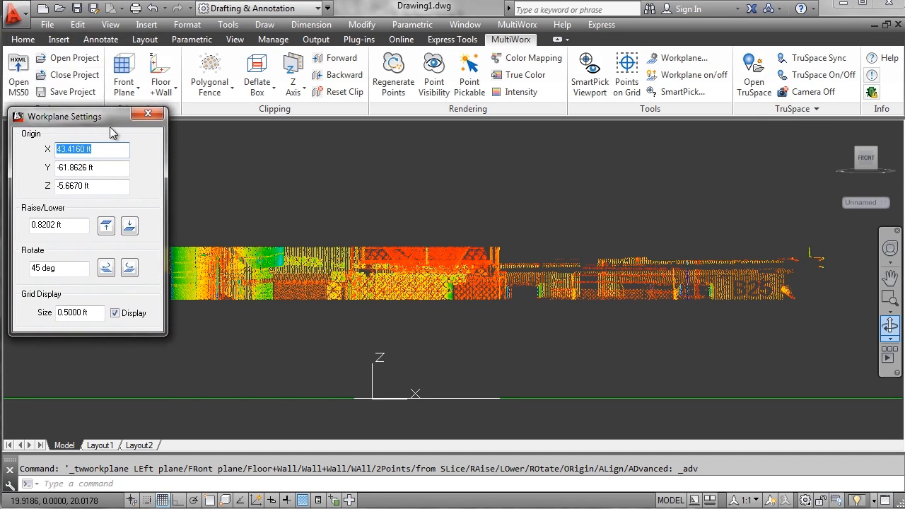
pyautogui.moveTo(64, 116); pyautogui.dragTo(64, 133)
pyautogui.write('1.0')
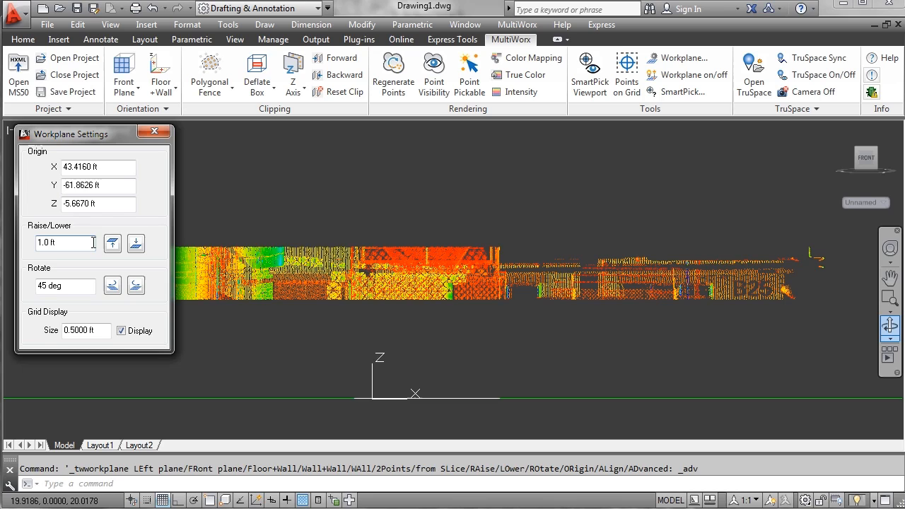
pyautogui.click(113, 243)
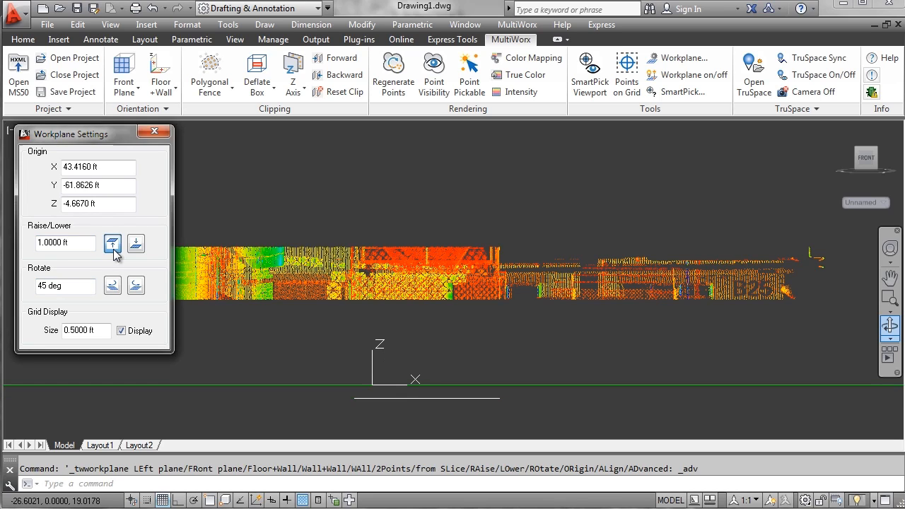
pyautogui.click(113, 243)
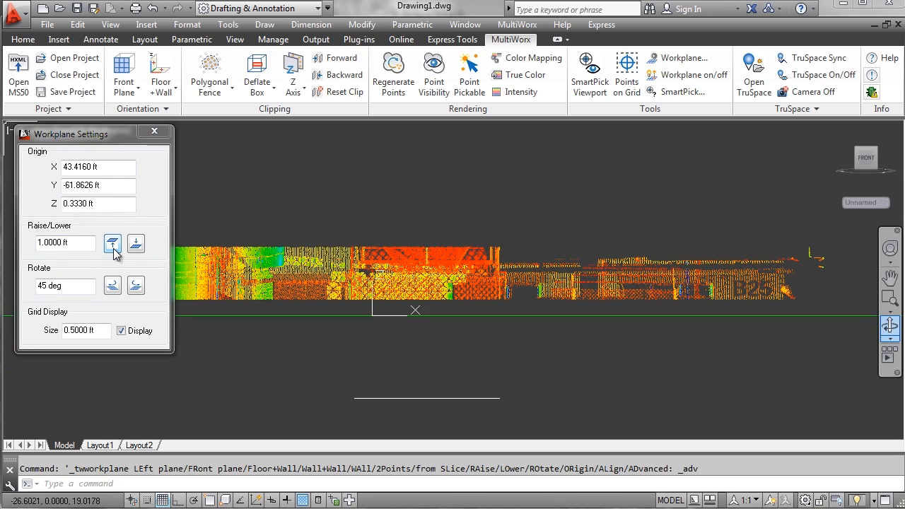
pyautogui.click(112, 243)
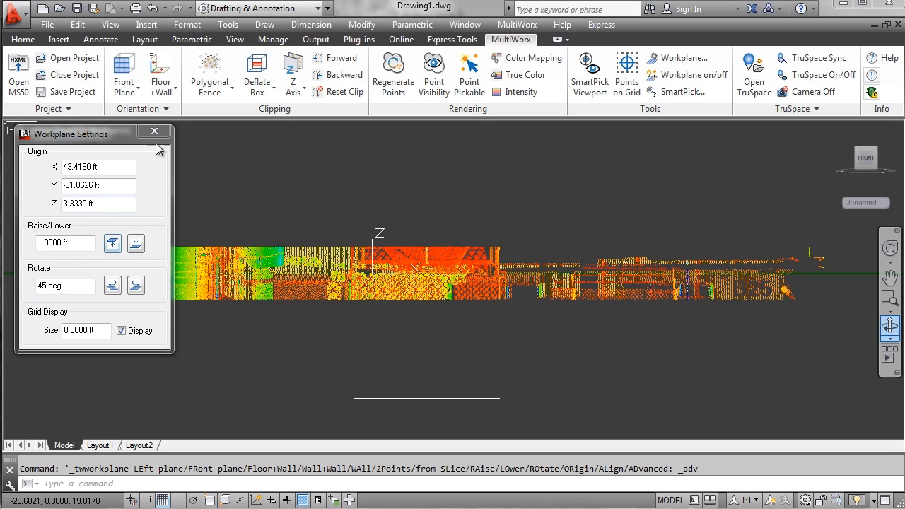
pyautogui.click(153, 132)
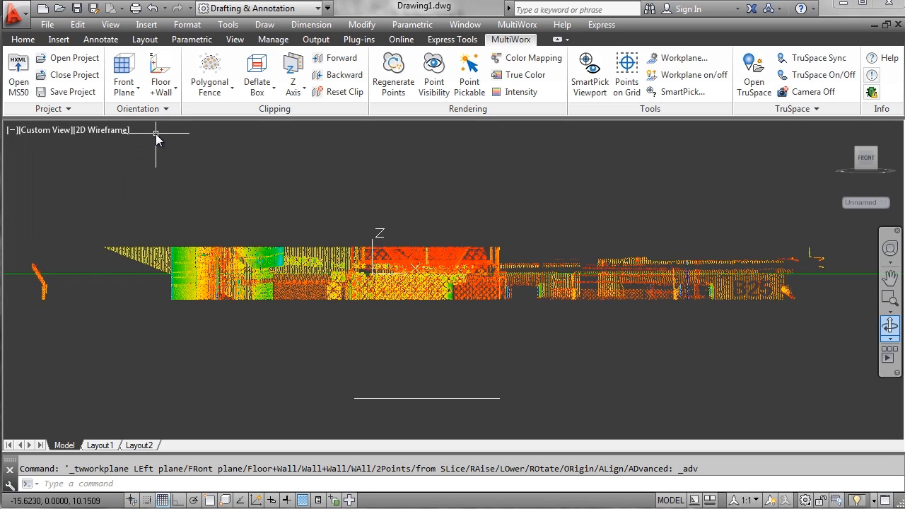
pyautogui.moveTo(865, 144)
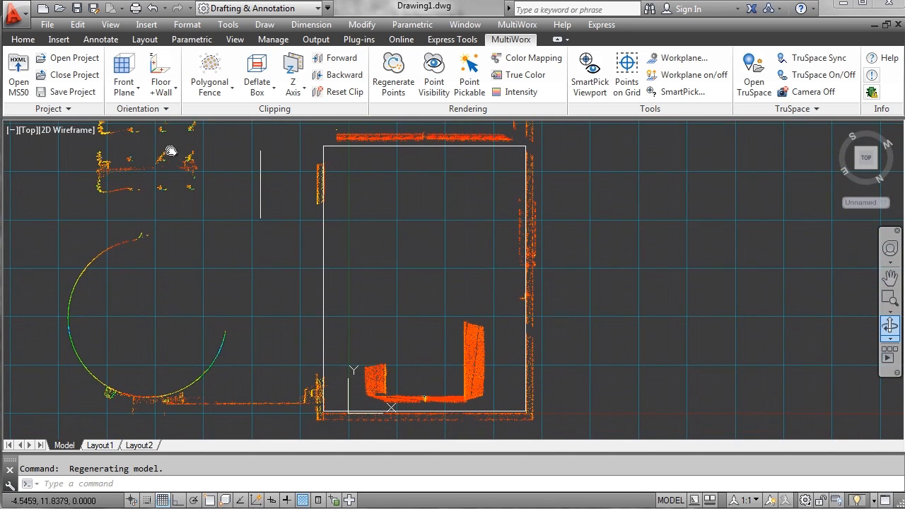
# - Draw a rectangle from the footprint's bottom-right corner to its top-left corner
pyautogui.click(22, 39)
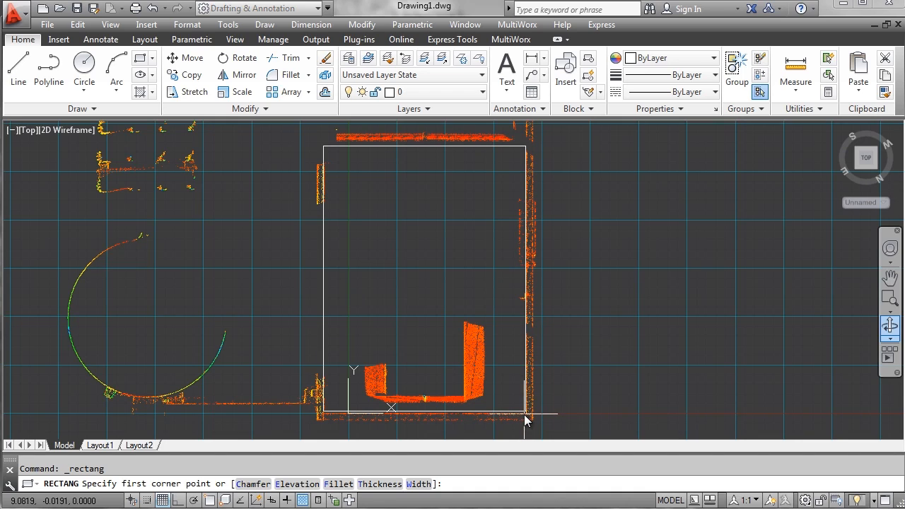
pyautogui.click(526, 413)
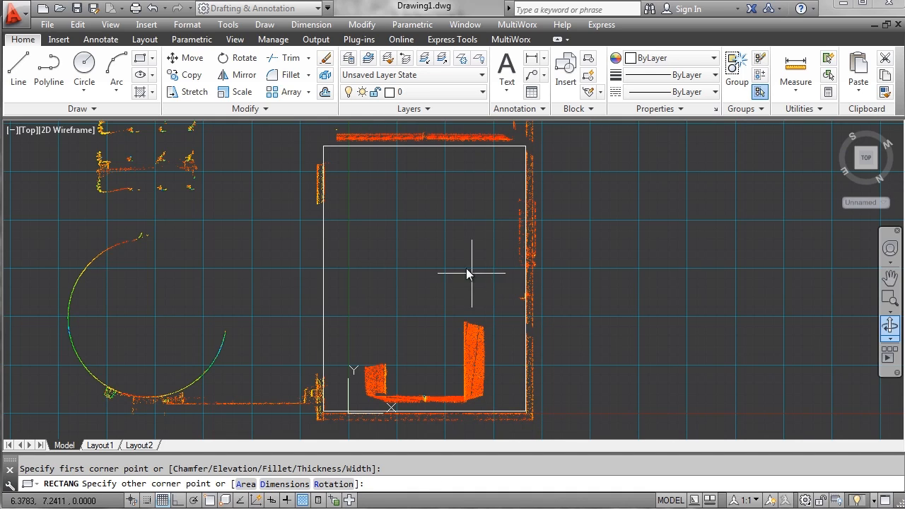
pyautogui.moveTo(324, 148)
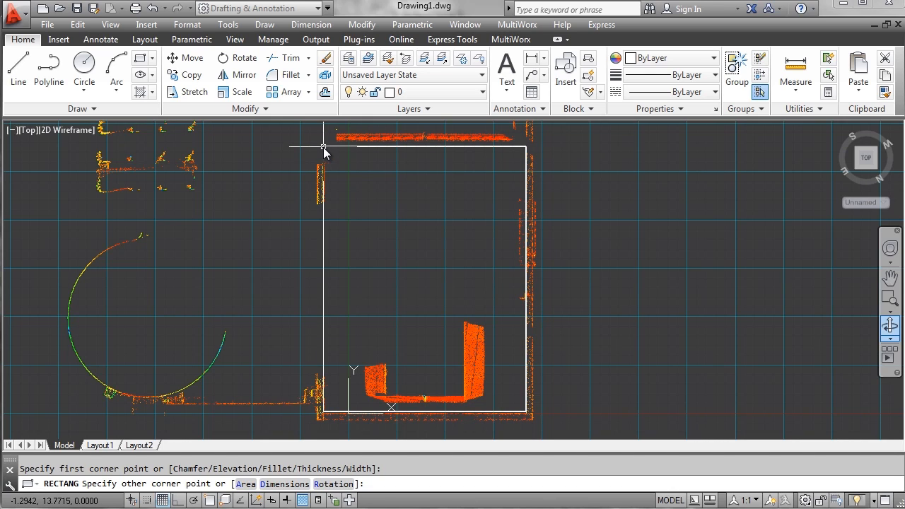
pyautogui.click(324, 147)
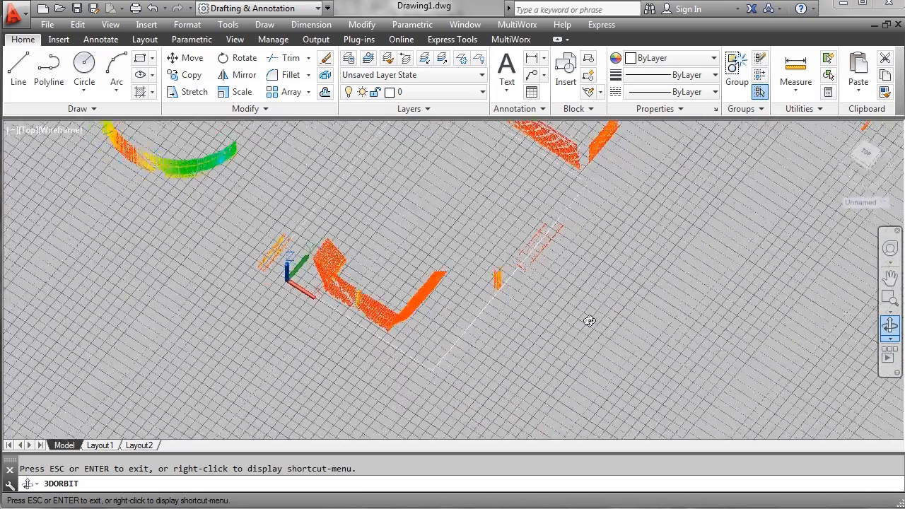
# - Orbit twice to an angled overview showing both rectangles at different heights, then exit orbiting
pyautogui.moveTo(590, 321); pyautogui.dragTo(567, 339)
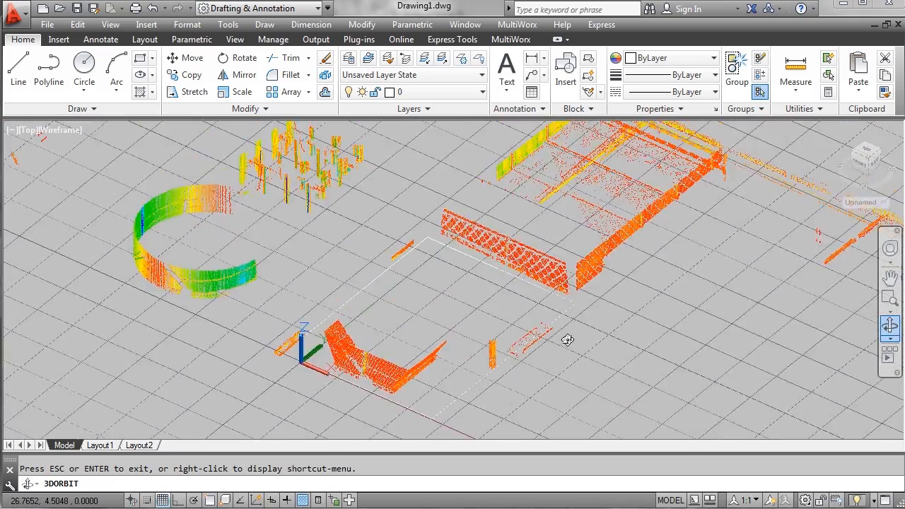
pyautogui.rightClick(569, 340)
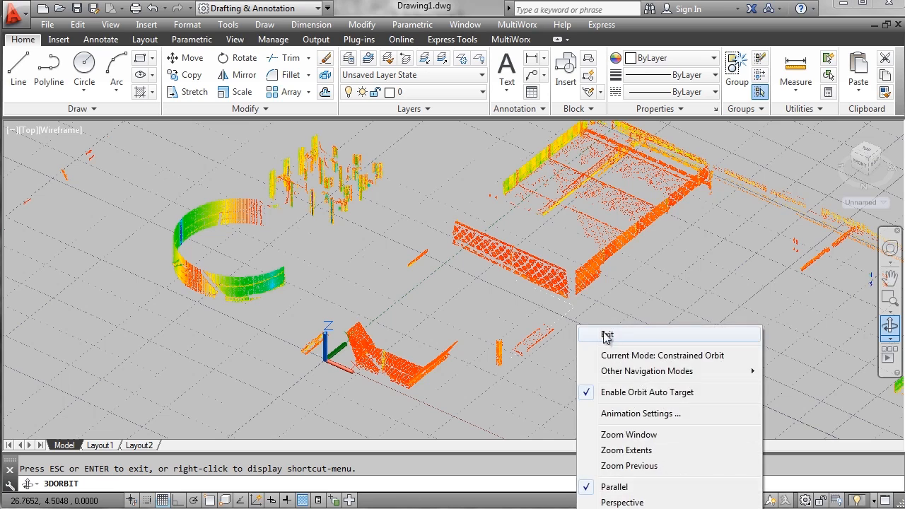
pyautogui.click(606, 334)
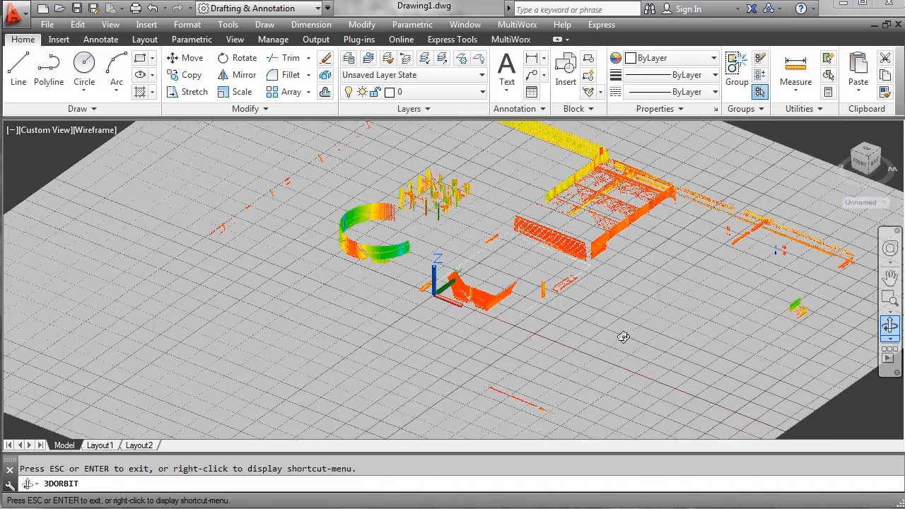
pyautogui.moveTo(622, 337); pyautogui.dragTo(666, 302)
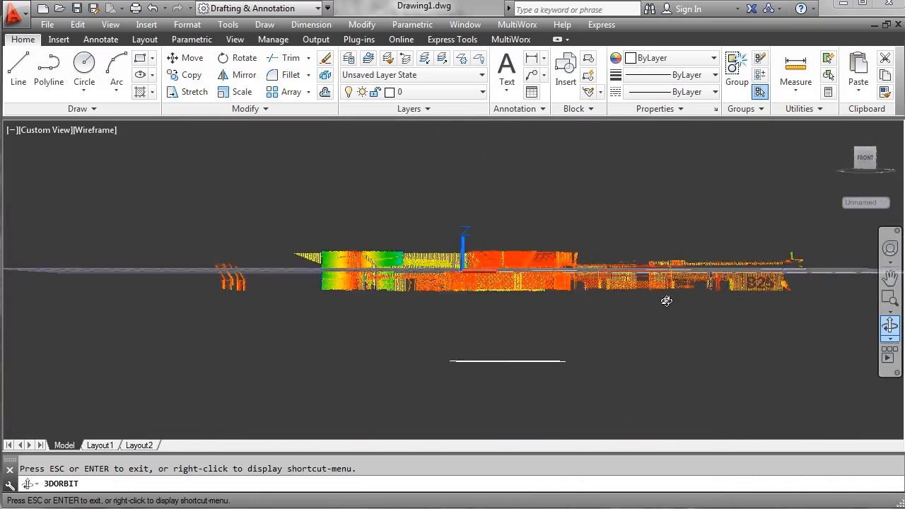
pyautogui.rightClick(664, 299)
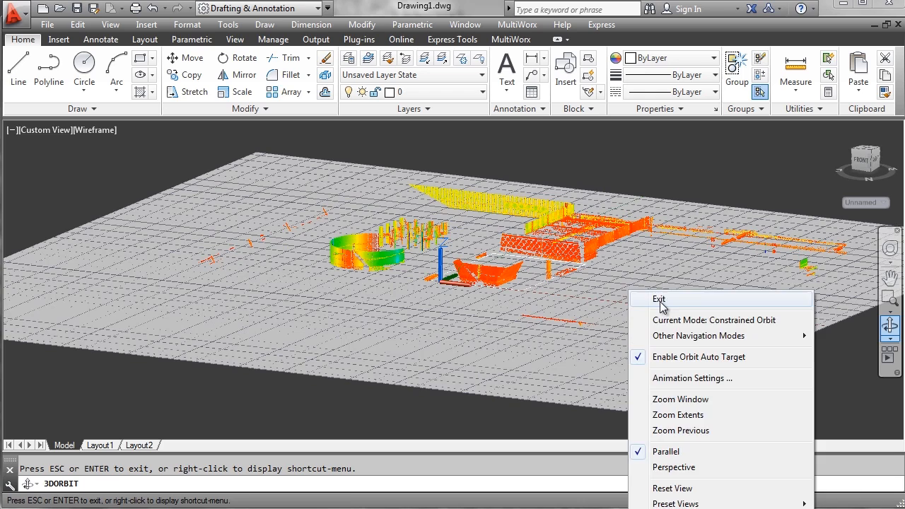
pyautogui.click(659, 300)
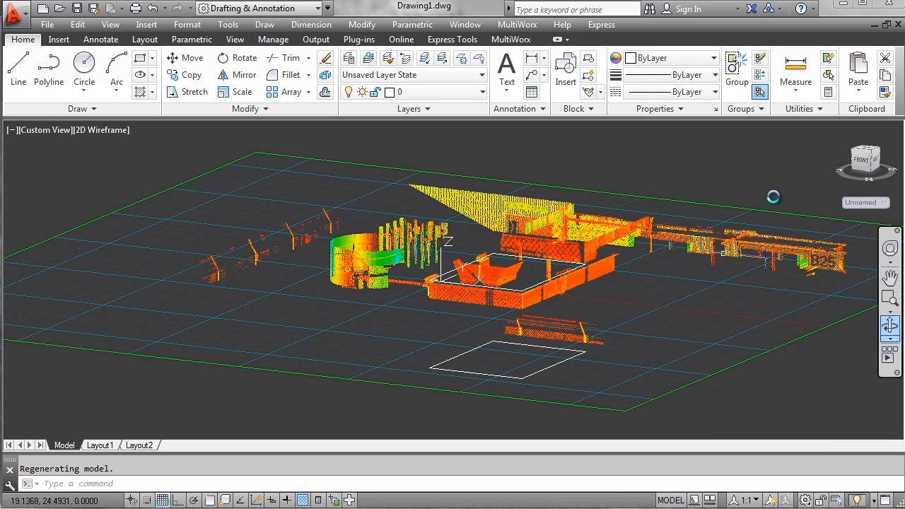
pyautogui.moveTo(574, 261)
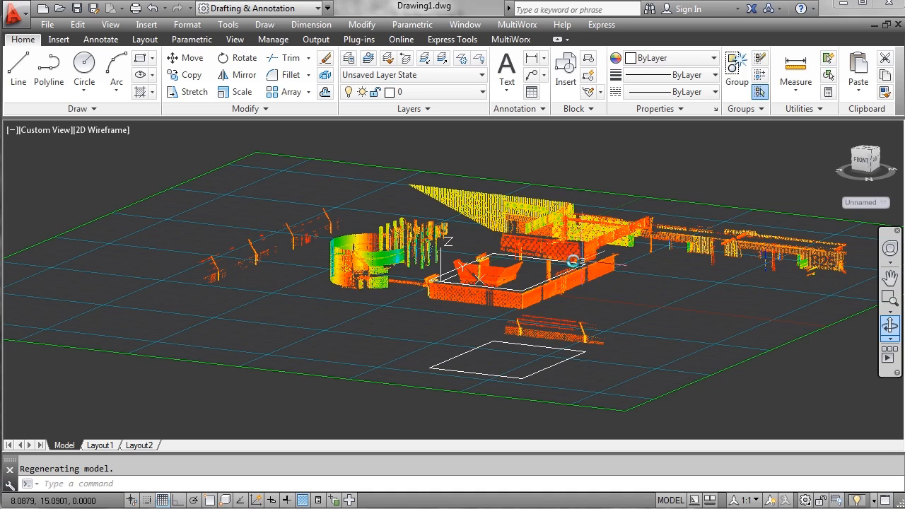
pyautogui.moveTo(421, 351)
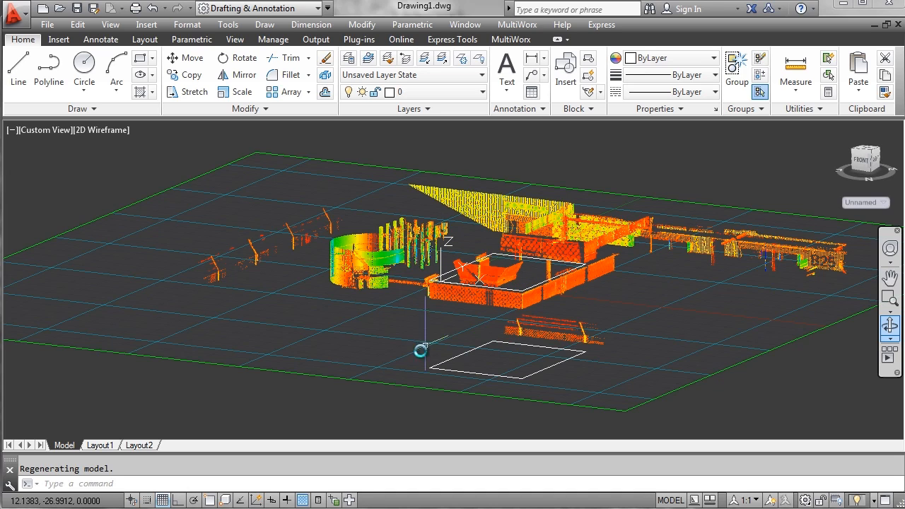
pyautogui.moveTo(728, 404)
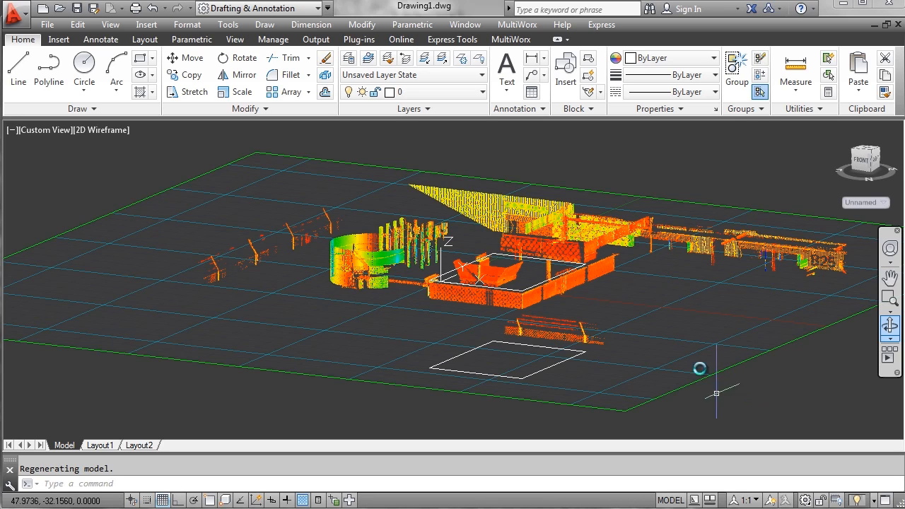
# - Set the workplane to Front Plane and orbit to face the front elevation squarely
pyautogui.click(511, 40)
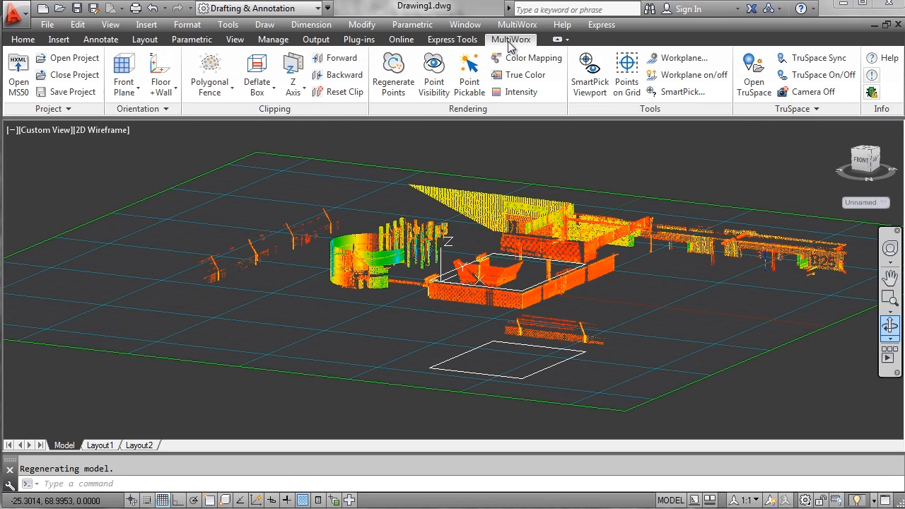
pyautogui.moveTo(125, 68)
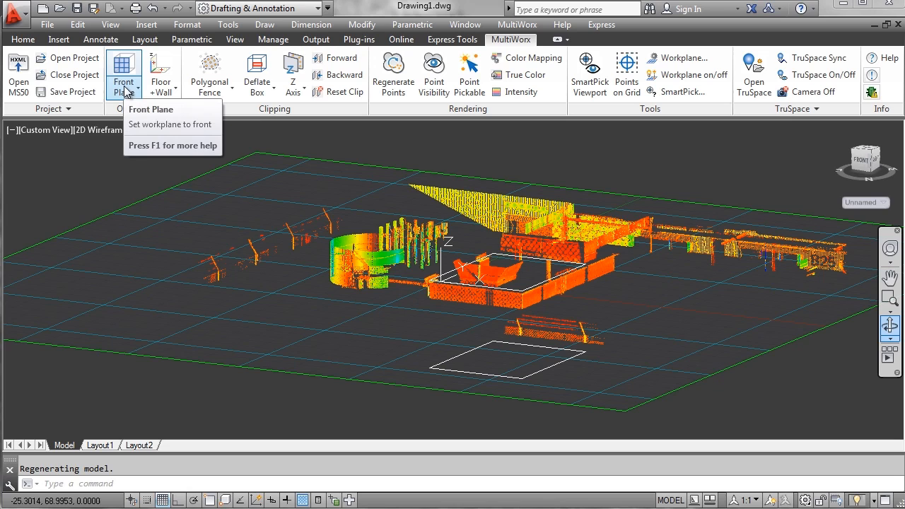
pyautogui.click(124, 68)
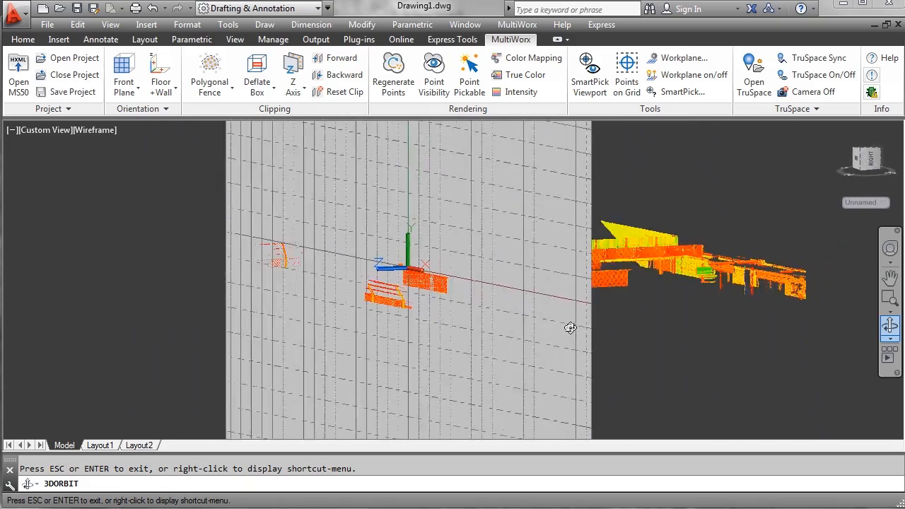
pyautogui.moveTo(572, 328); pyautogui.dragTo(549, 332)
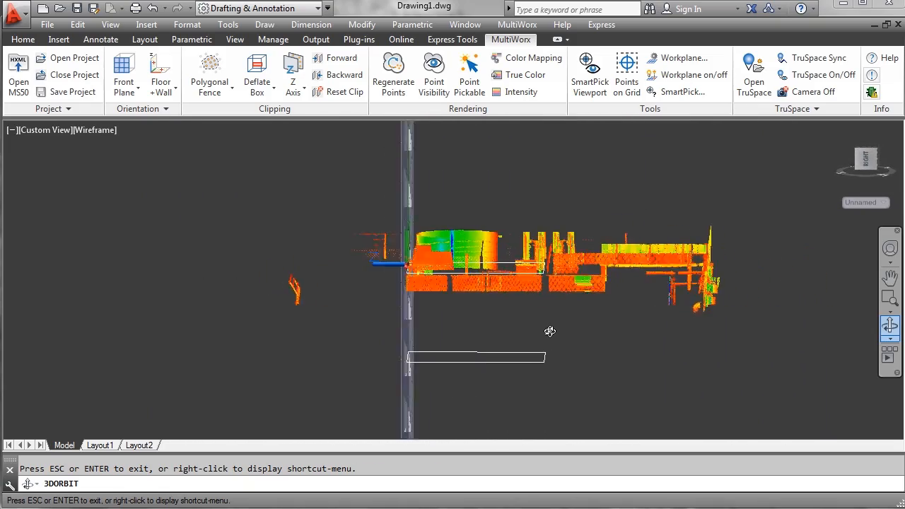
pyautogui.moveTo(549, 331); pyautogui.dragTo(642, 323)
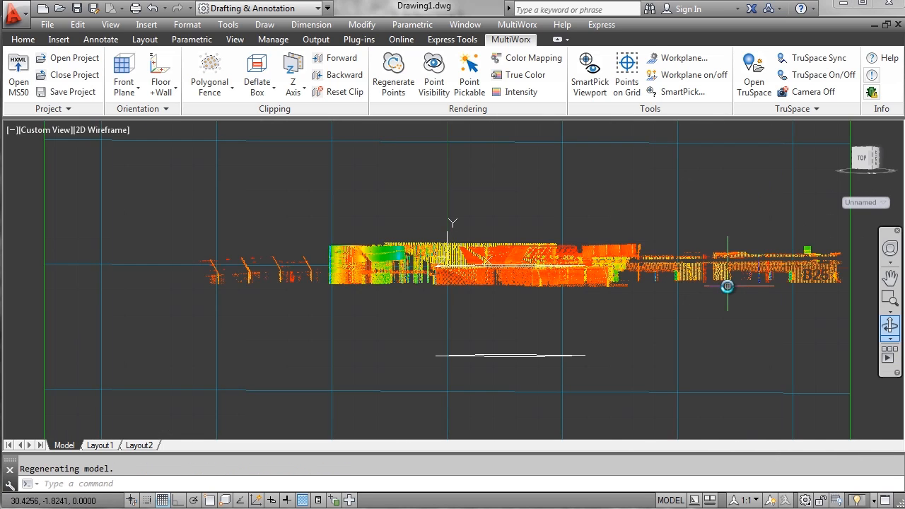
pyautogui.moveTo(490, 310)
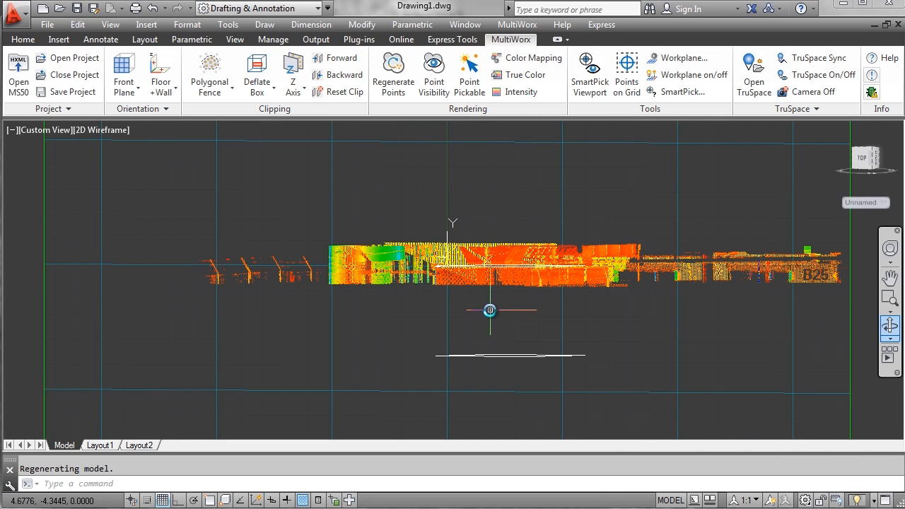
pyautogui.moveTo(141, 109)
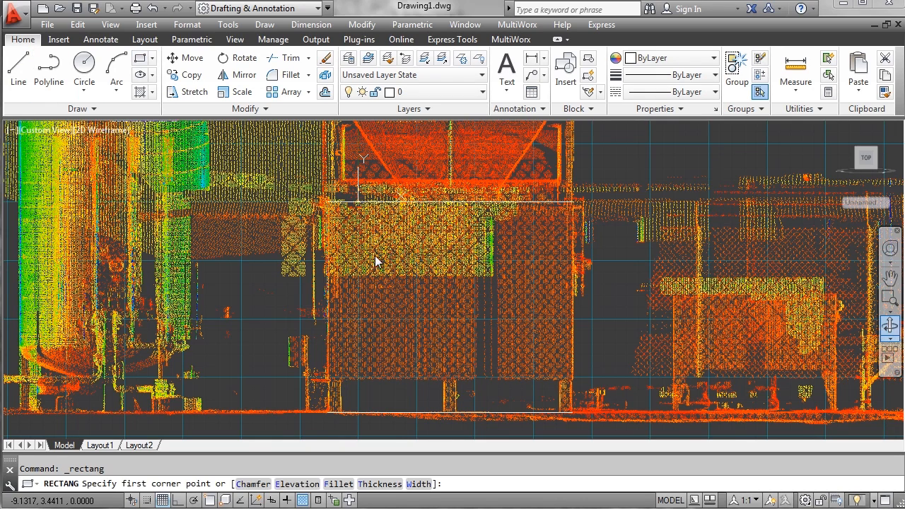
pyautogui.moveTo(328, 209)
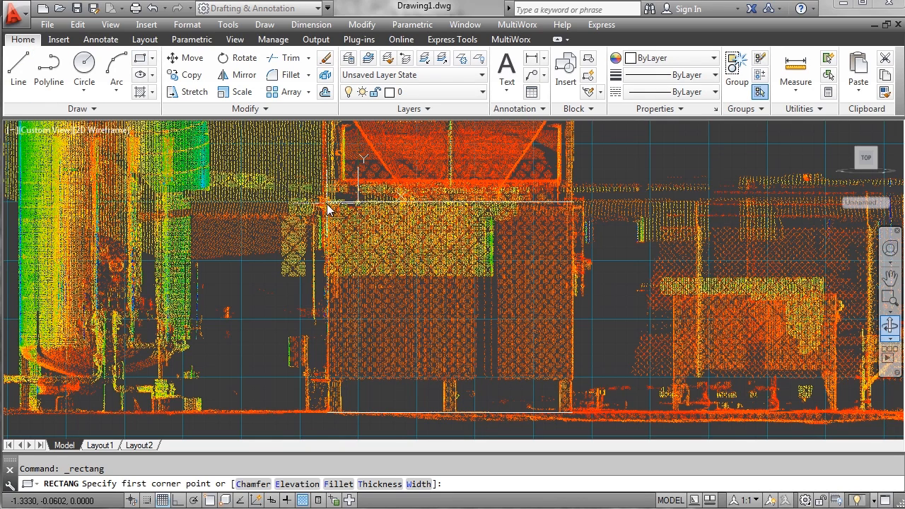
# - Draw a rectangle over the mesh enclosure on the front slice and orbit to see it upright
pyautogui.click(331, 205)
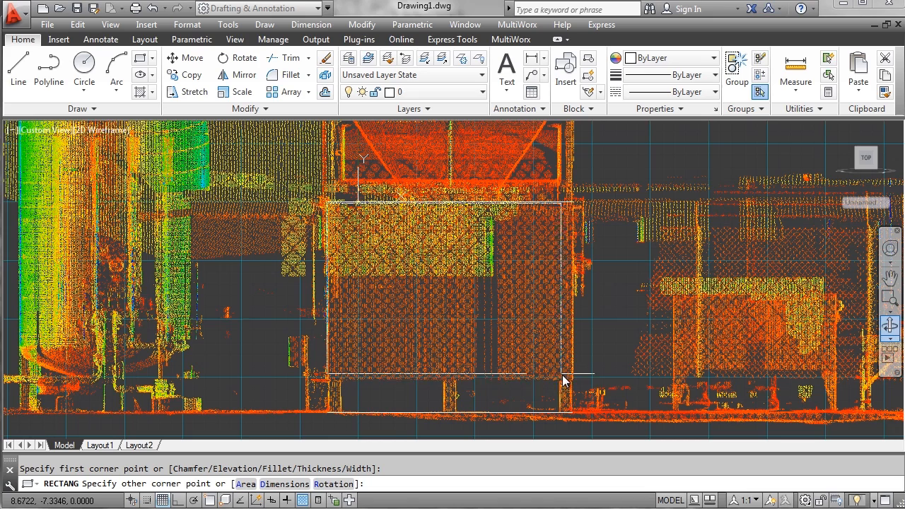
pyautogui.moveTo(577, 384)
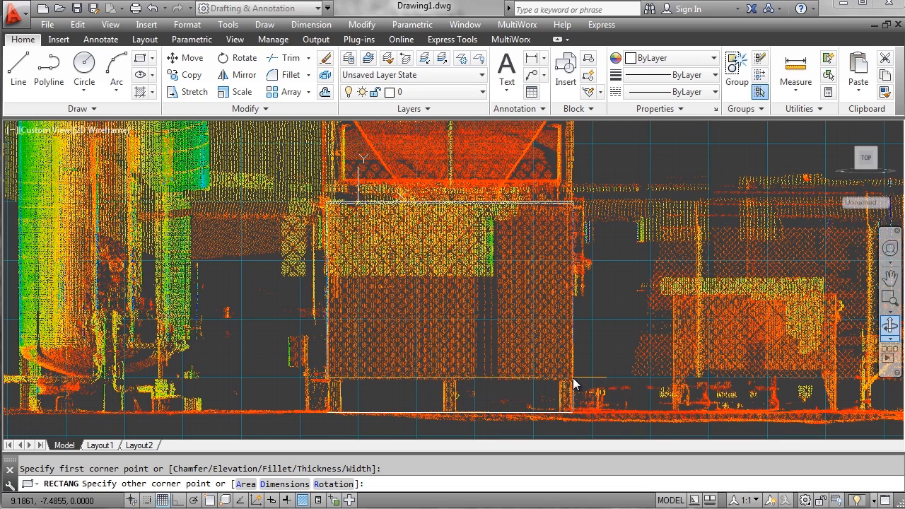
pyautogui.click(572, 376)
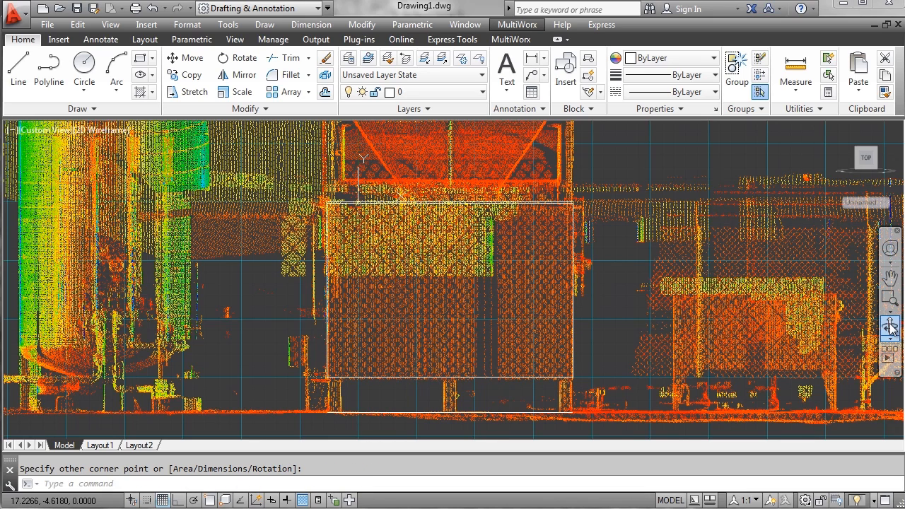
pyautogui.click(891, 328)
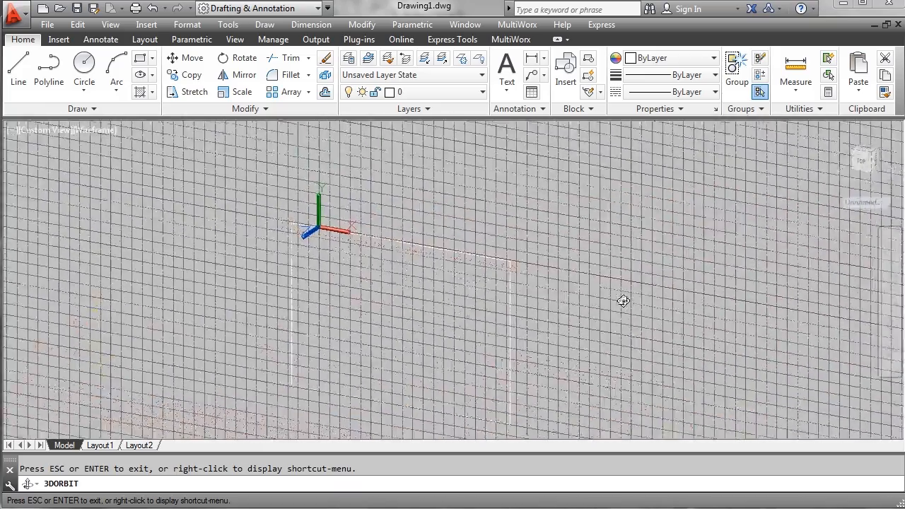
pyautogui.rightClick(558, 336)
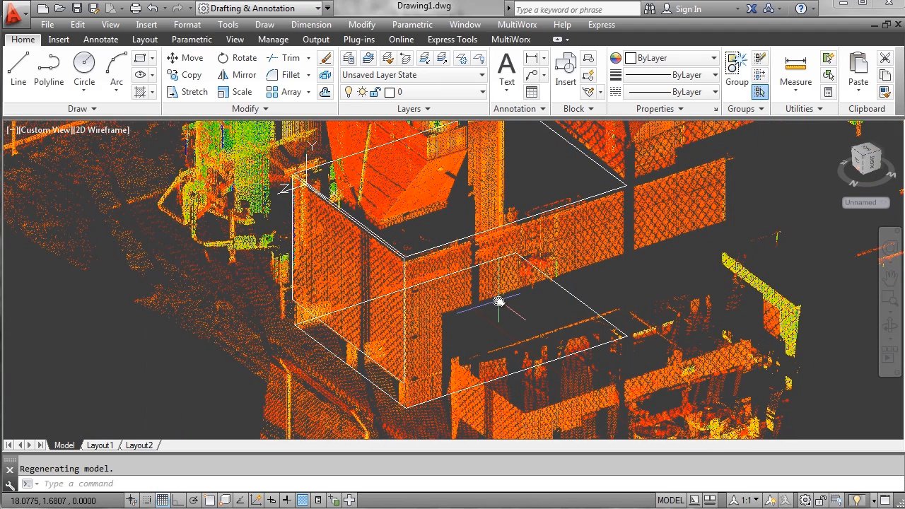
# - Lower the slice workplane six steps in Workplane Settings
pyautogui.click(509, 40)
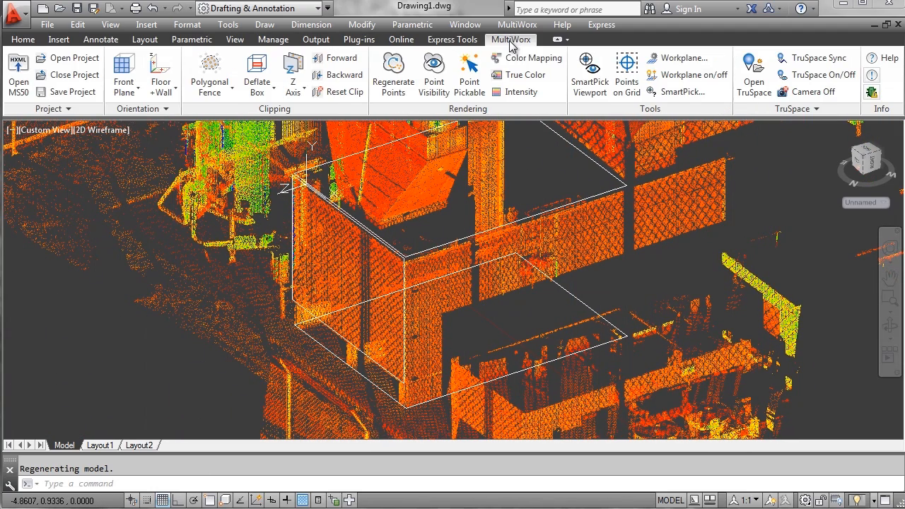
pyautogui.click(678, 58)
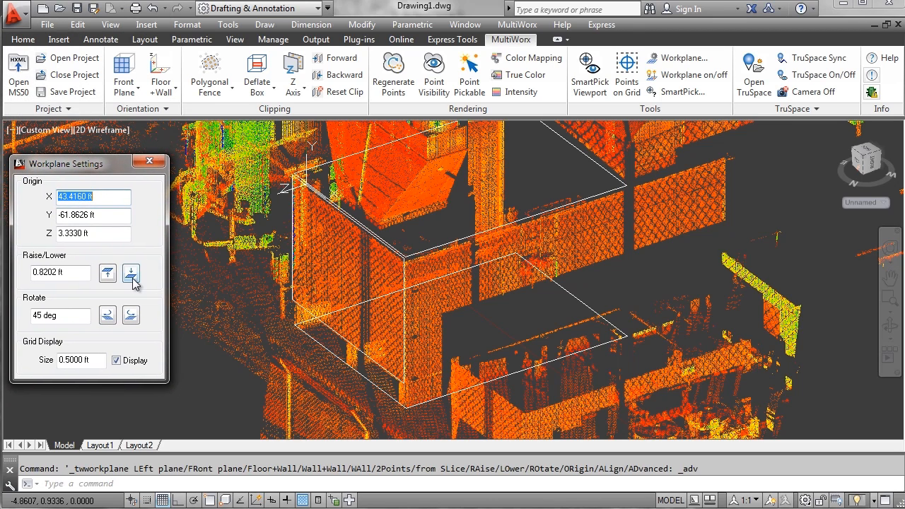
pyautogui.click(130, 274)
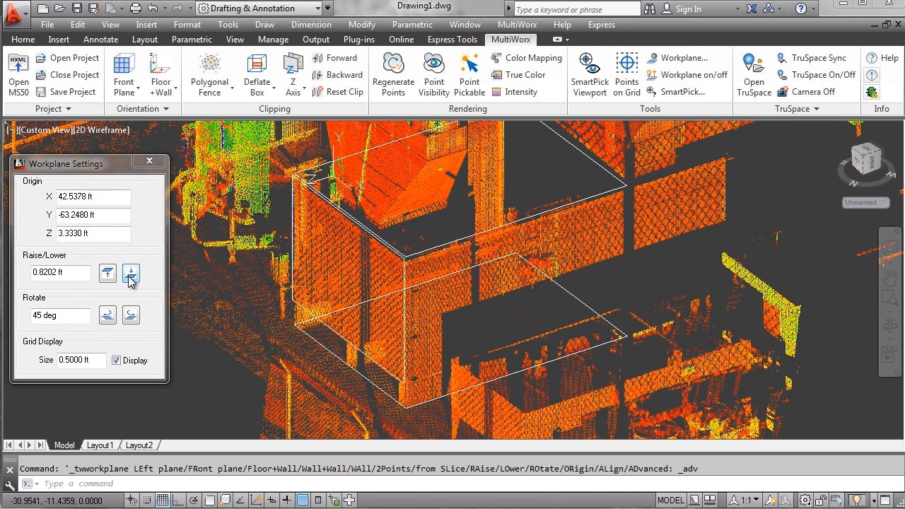
pyautogui.click(130, 274)
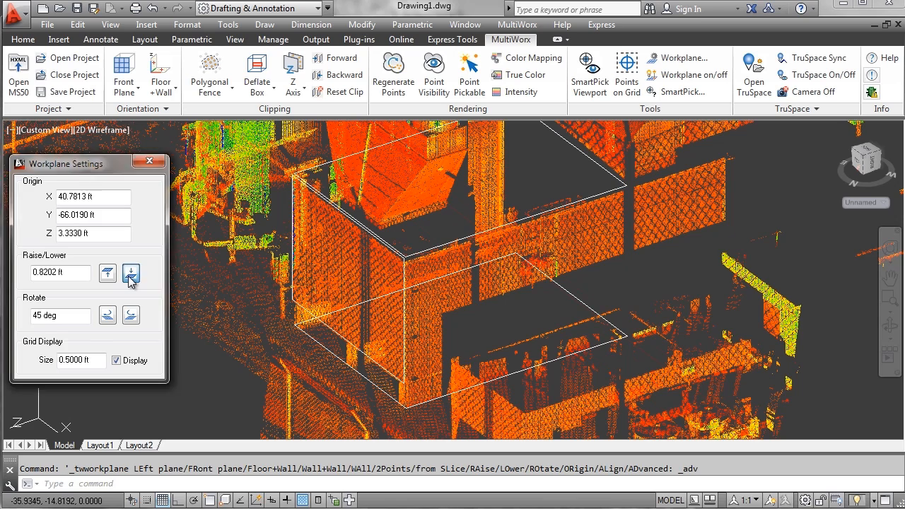
pyautogui.click(130, 274)
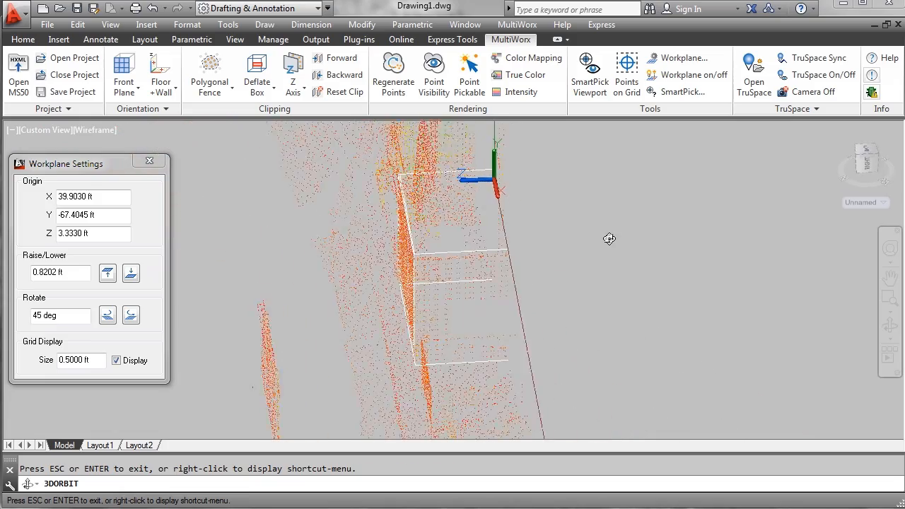
pyautogui.rightClick(610, 238)
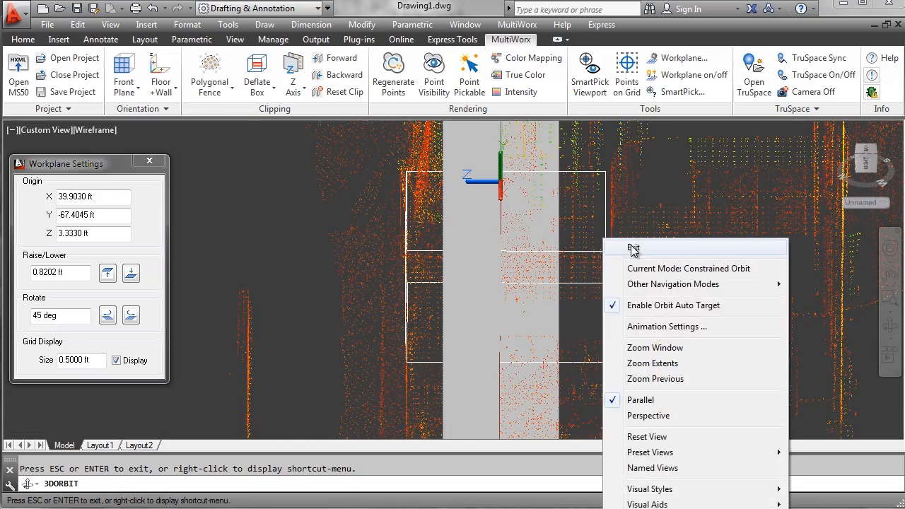
pyautogui.click(634, 247)
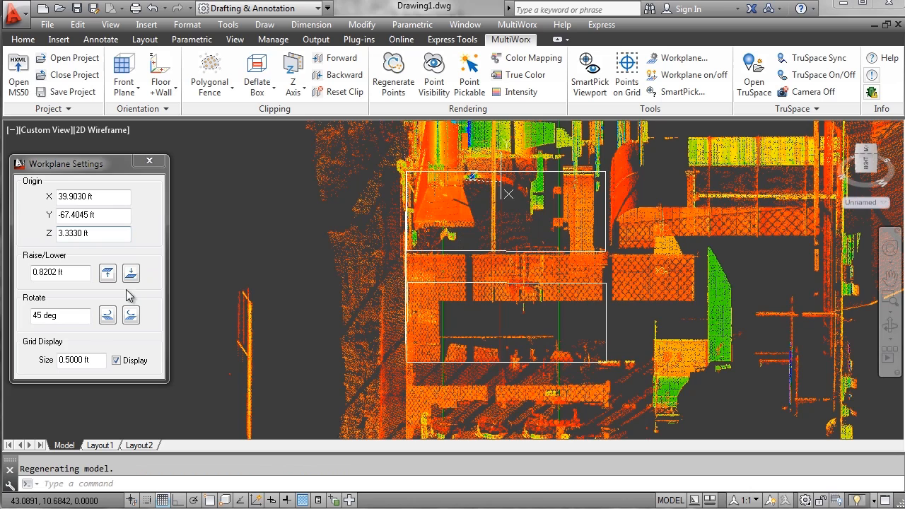
pyautogui.click(130, 274)
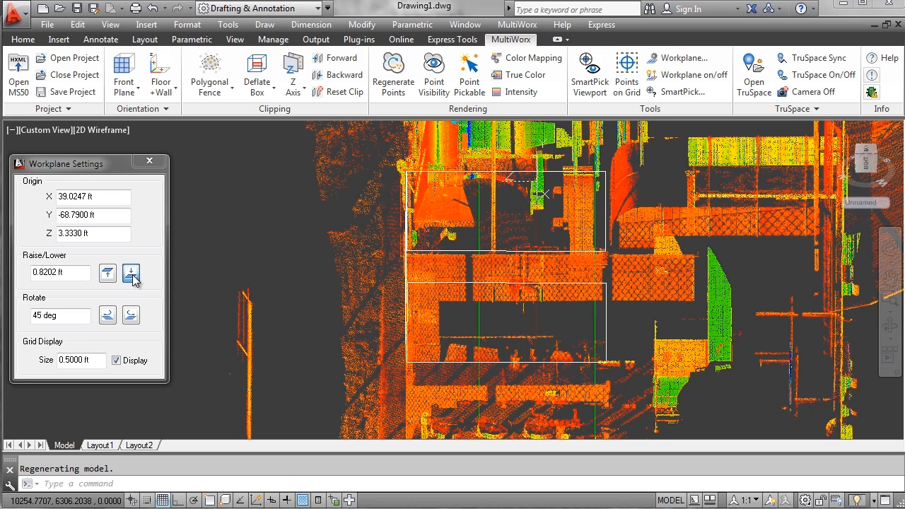
pyautogui.click(131, 274)
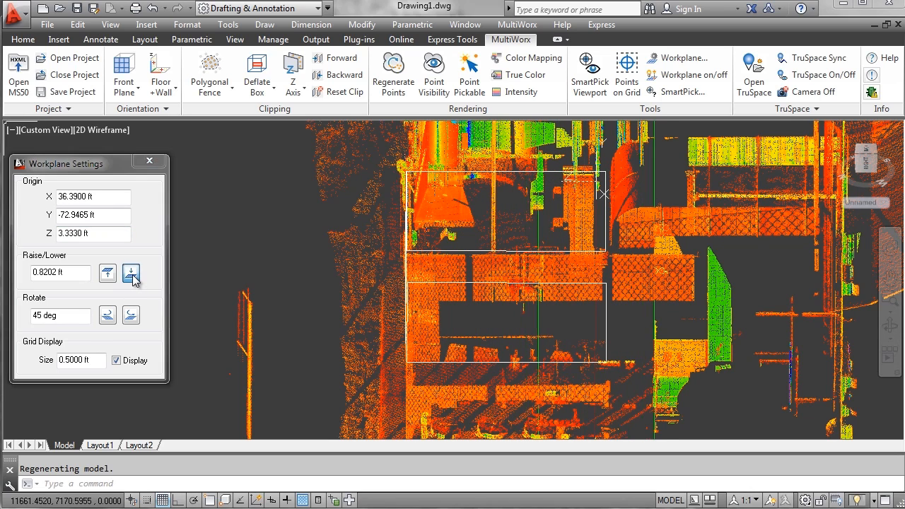
pyautogui.click(132, 275)
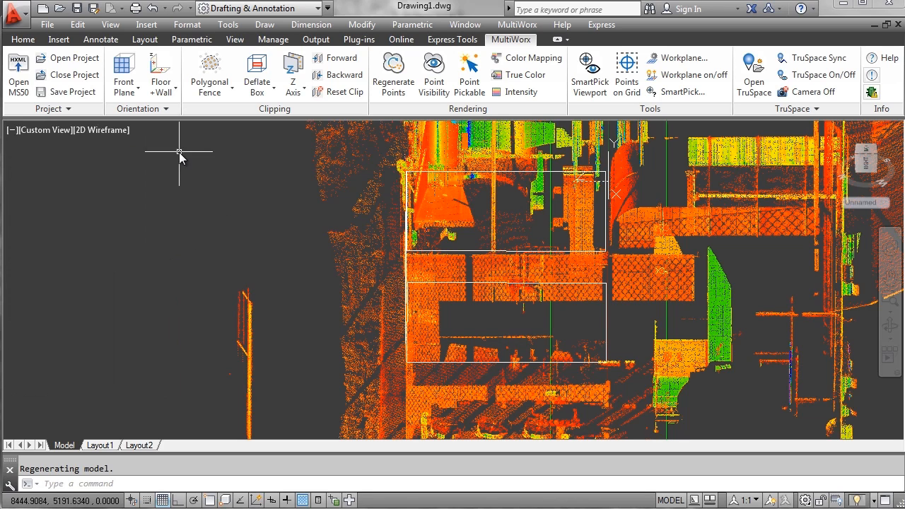
# - Align the view square to the workplane via Orientation > Align View
pyautogui.click(141, 107)
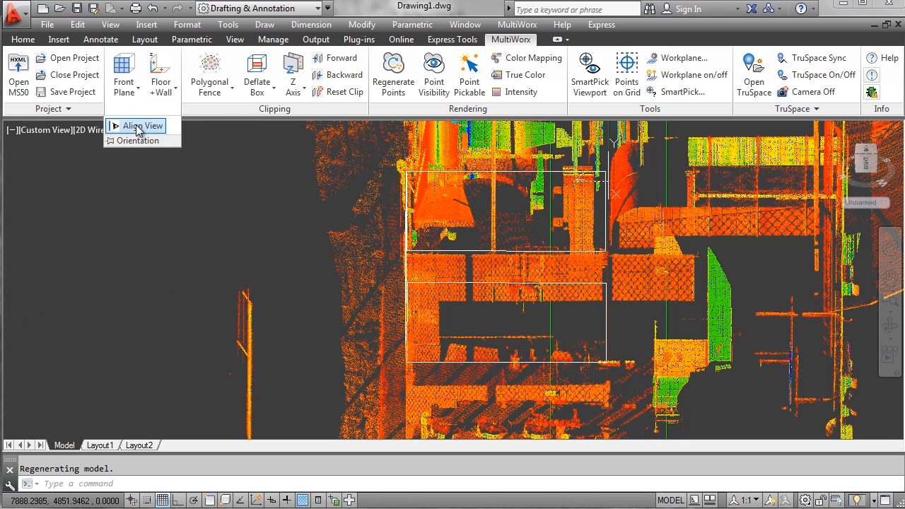
pyautogui.click(141, 124)
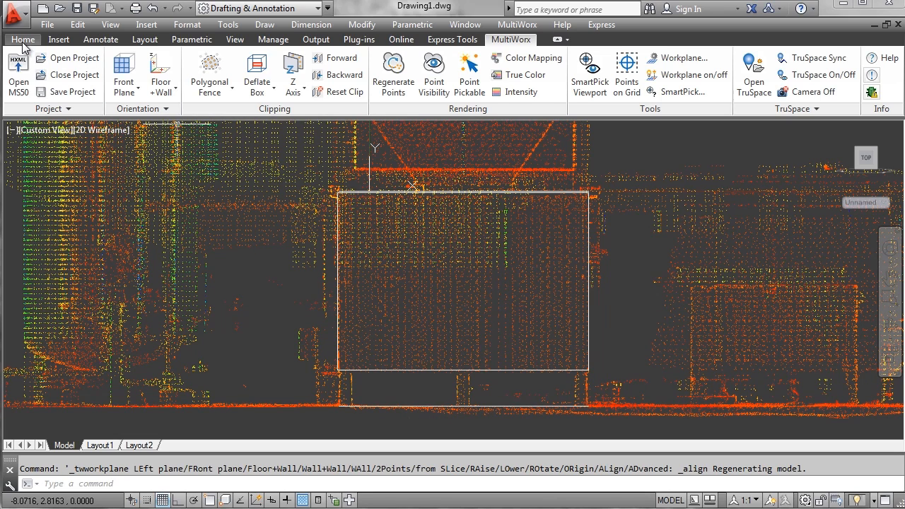
# - Draw a rectangle over the equipment face from its top-left to bottom-right corner
pyautogui.click(23, 40)
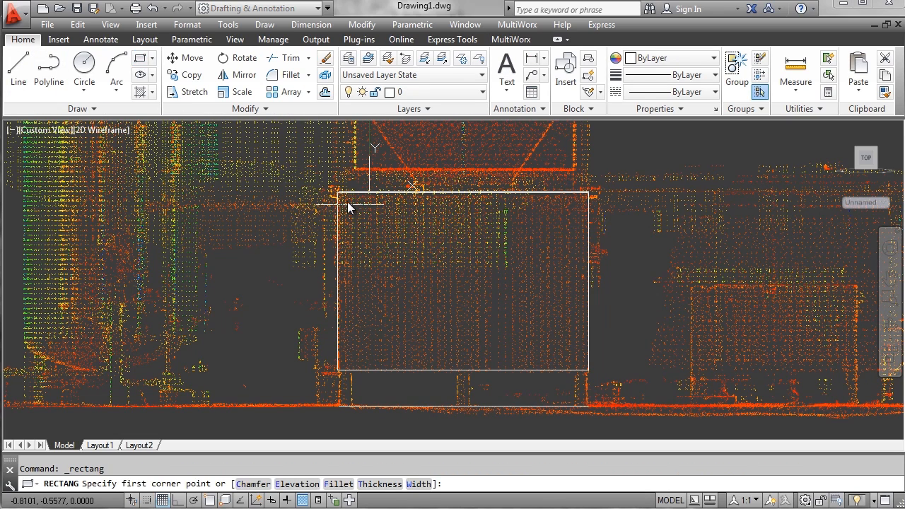
pyautogui.click(347, 207)
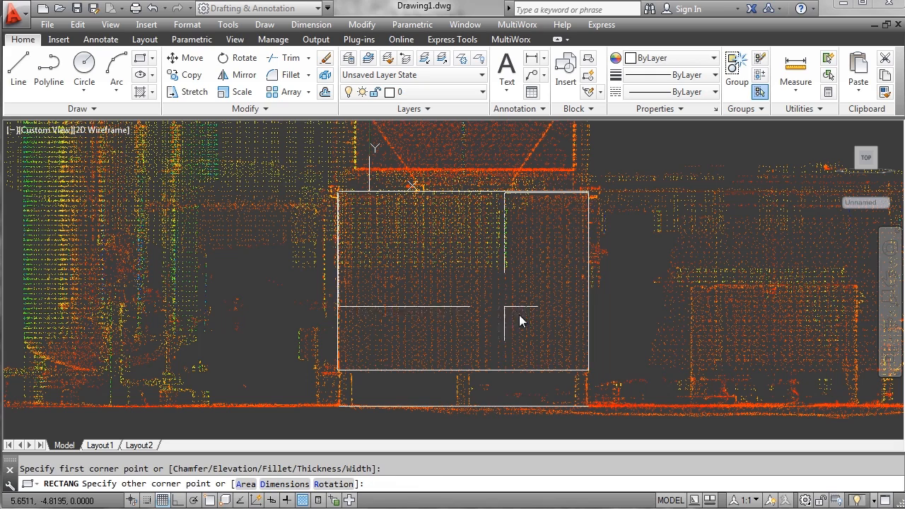
pyautogui.moveTo(591, 379)
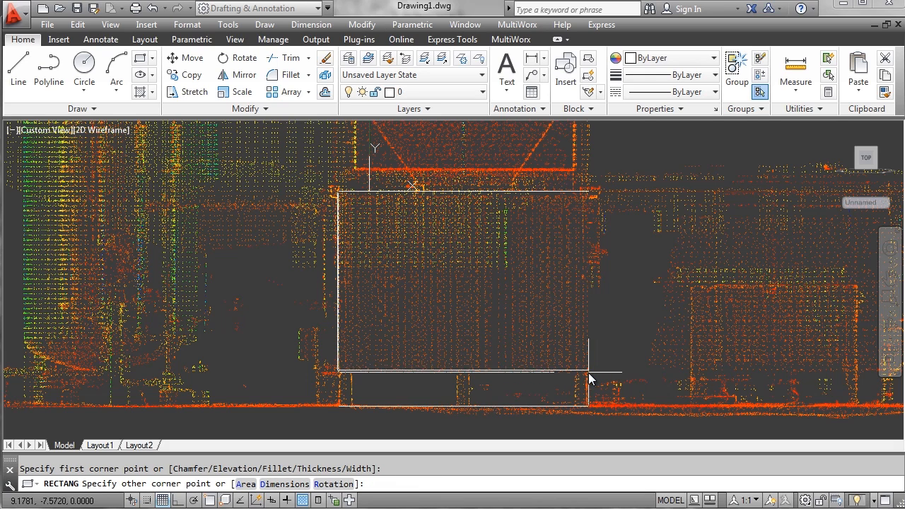
pyautogui.click(591, 379)
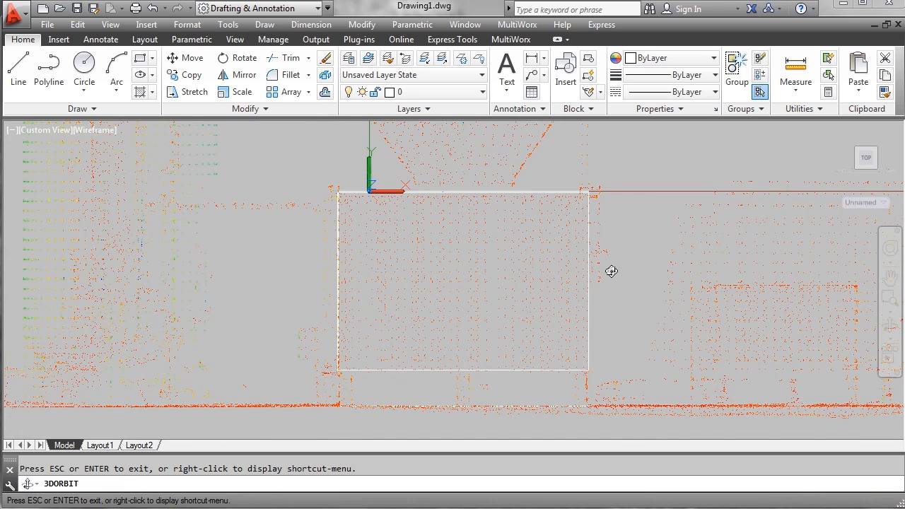
pyautogui.moveTo(453, 40)
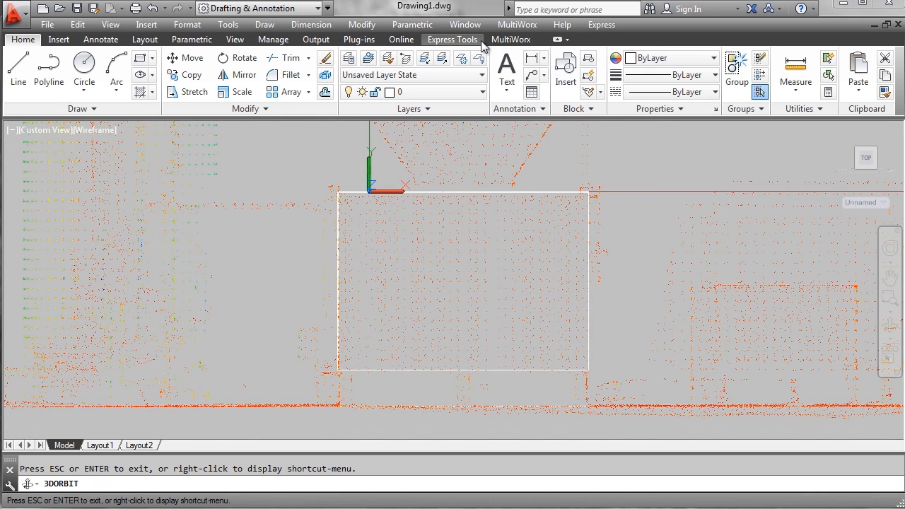
# - Turn the workplane display off and orbit to inspect the rectangles as a 3D box
pyautogui.click(511, 40)
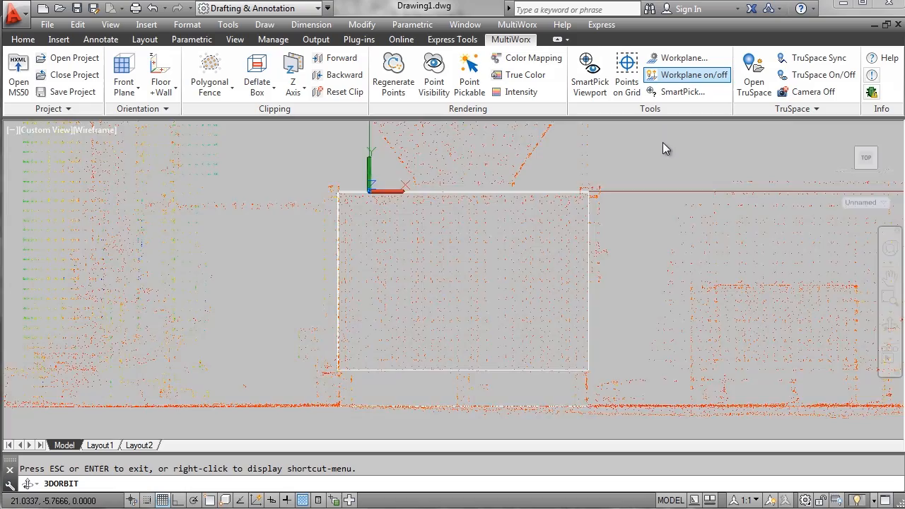
pyautogui.click(688, 75)
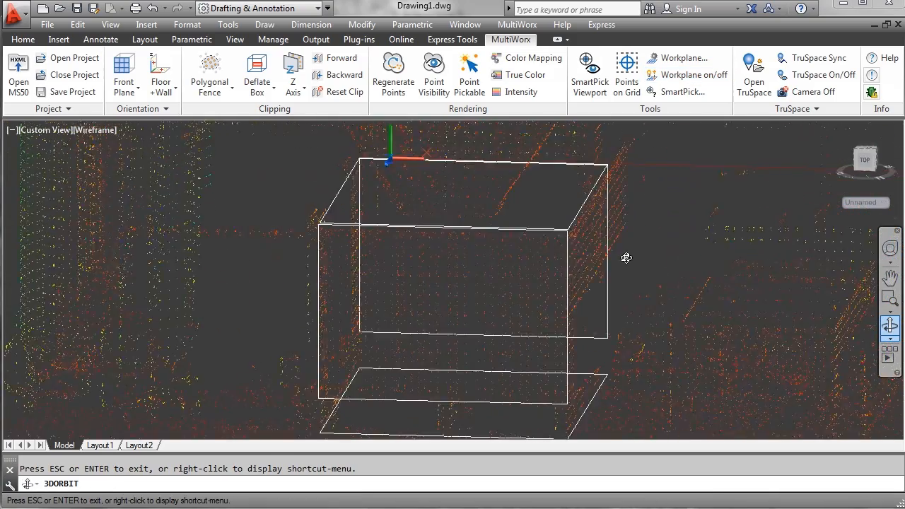
pyautogui.moveTo(626, 258); pyautogui.dragTo(587, 265)
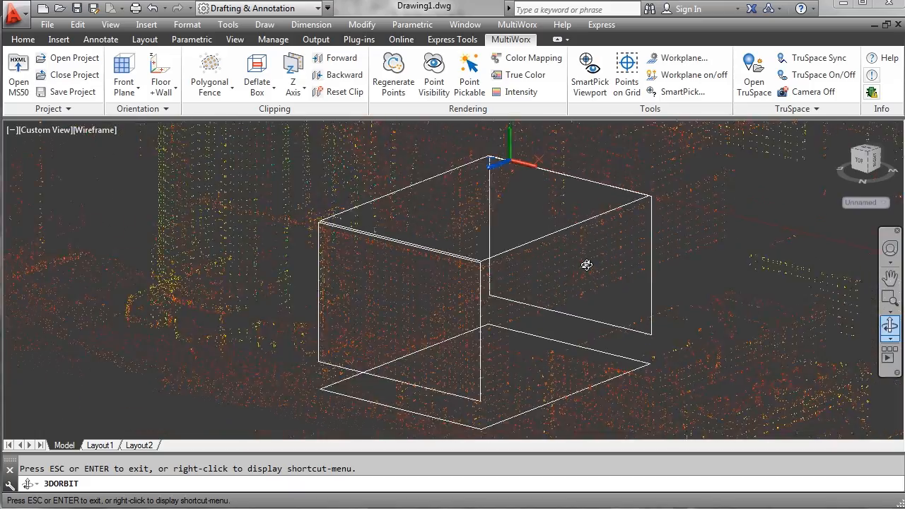
pyautogui.moveTo(587, 265); pyautogui.dragTo(577, 291)
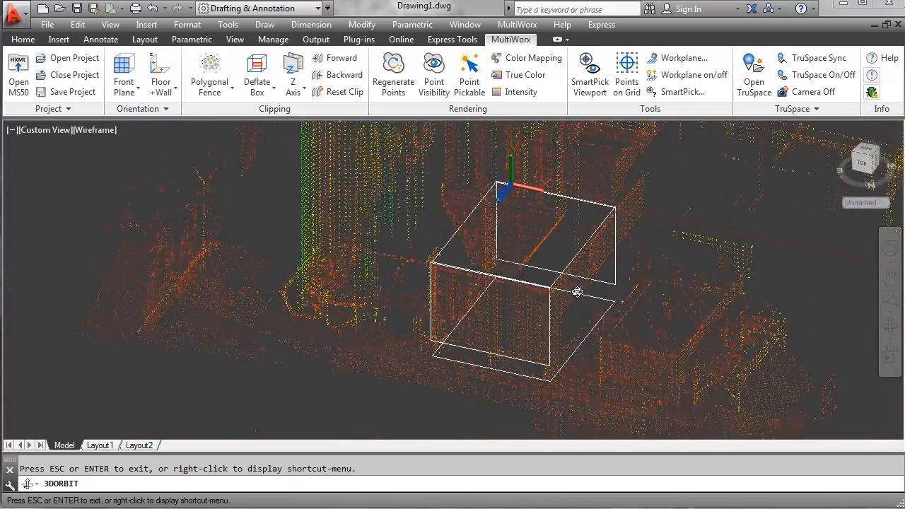
pyautogui.moveTo(577, 291); pyautogui.dragTo(625, 264)
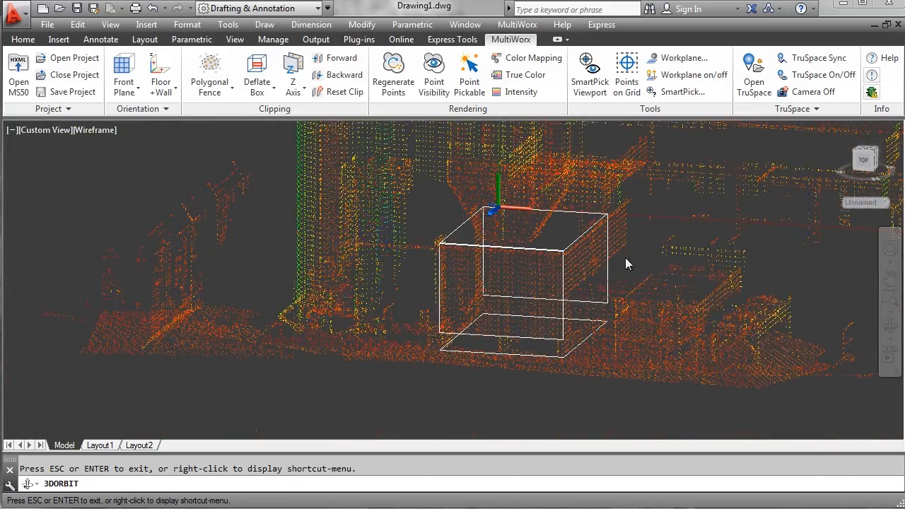
pyautogui.moveTo(625, 264); pyautogui.dragTo(489, 374)
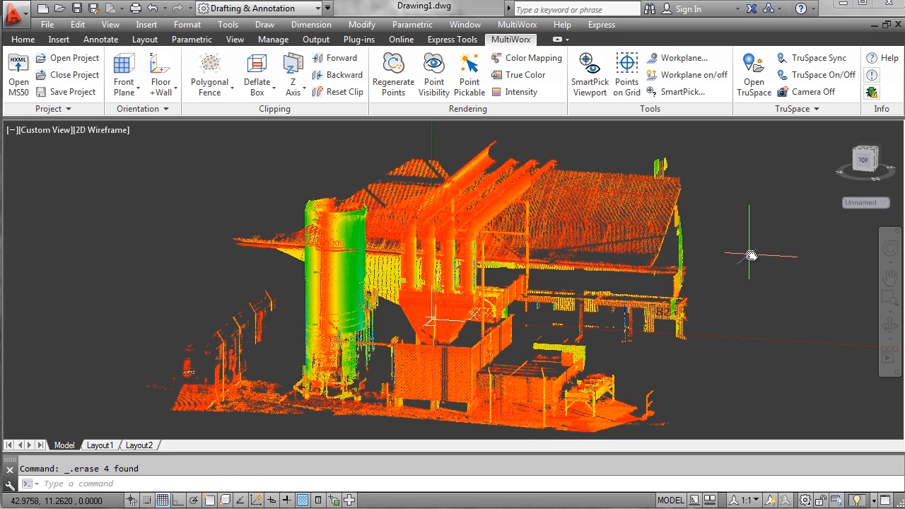
pyautogui.moveTo(866, 156)
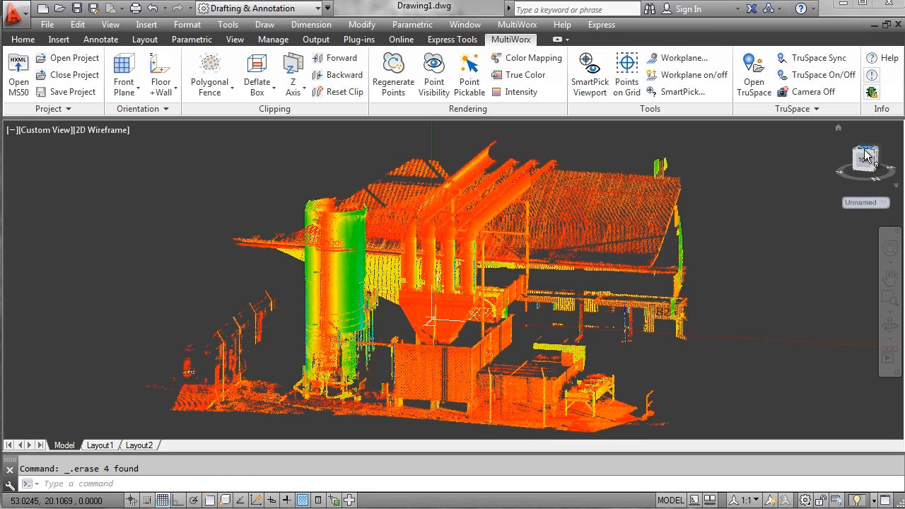
pyautogui.moveTo(801, 201)
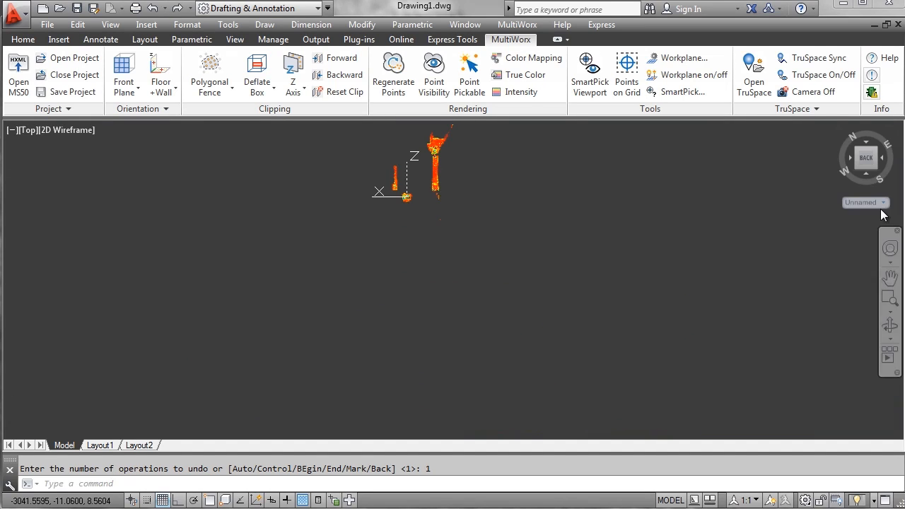
# - Bring the whole cloud into a top-down view and tilt it over the tank area
pyautogui.click(866, 157)
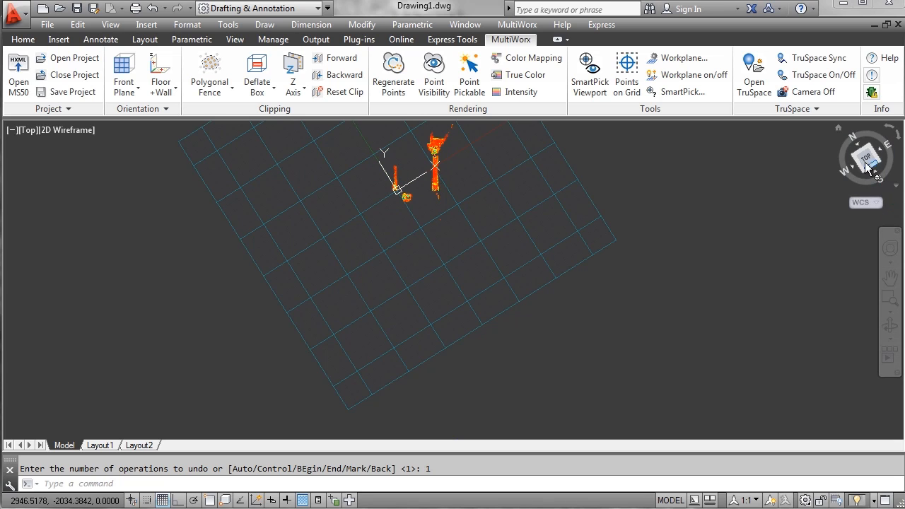
pyautogui.click(866, 157)
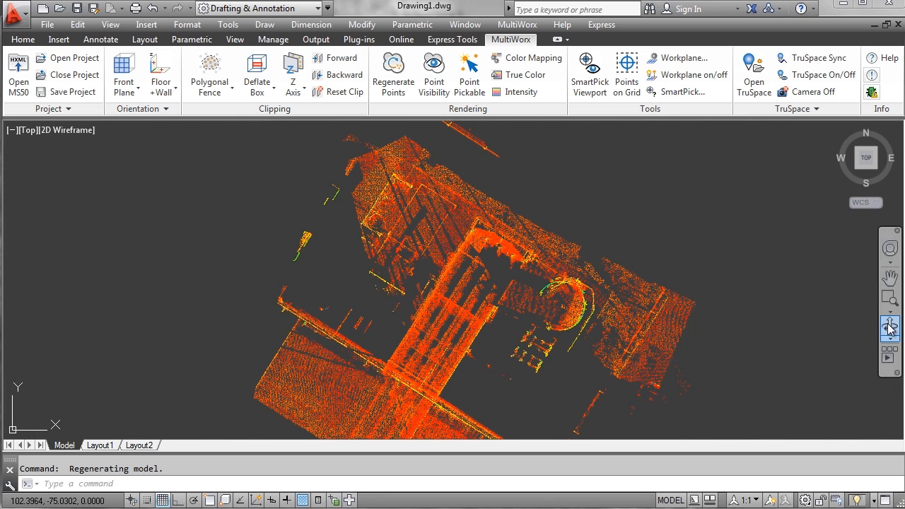
pyautogui.click(889, 327)
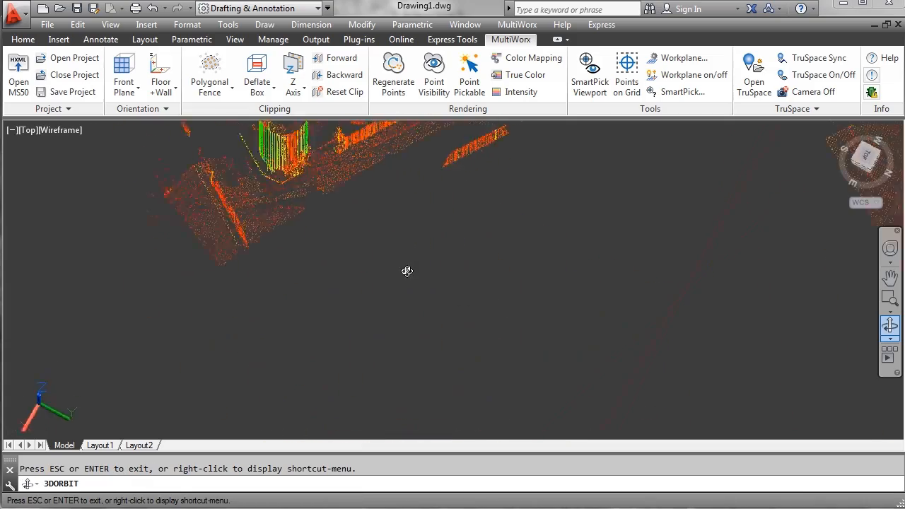
pyautogui.moveTo(407, 272); pyautogui.dragTo(407, 328)
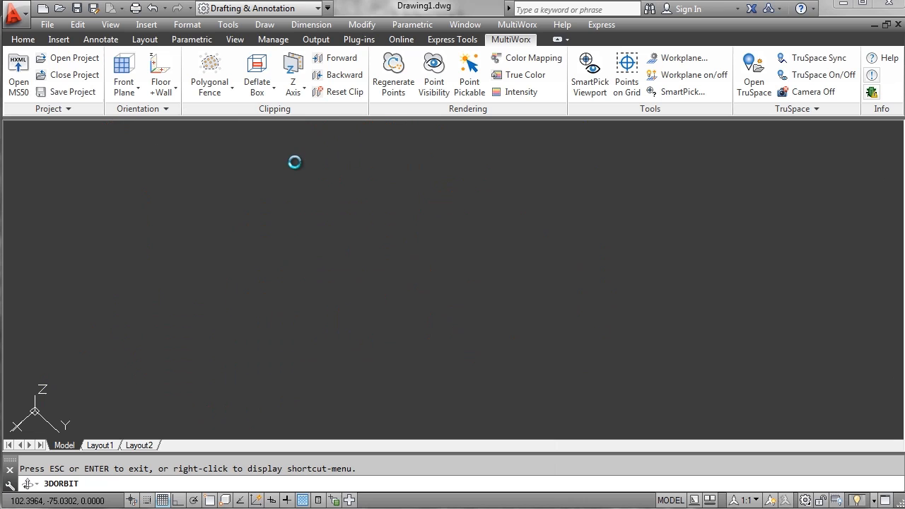
# - Set a Floor+Wall workplane from a floor point and a wall point on the equipment
pyautogui.click(161, 71)
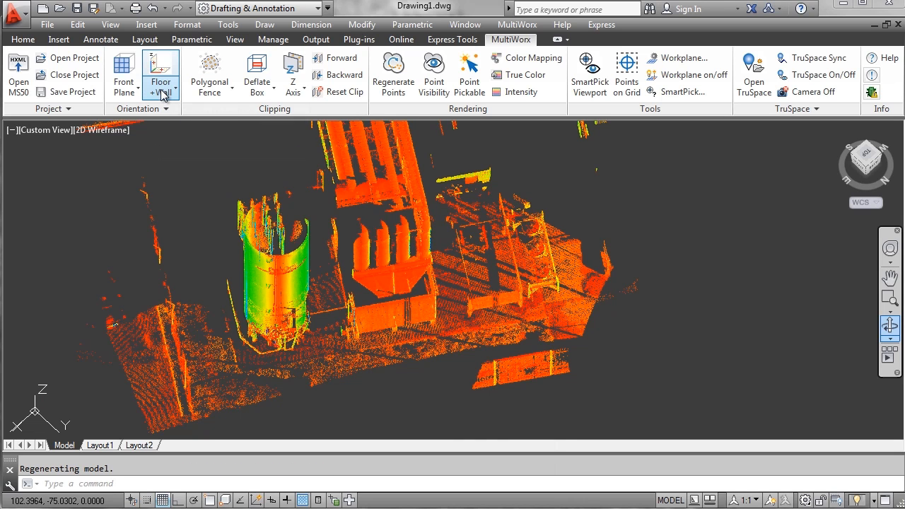
pyautogui.click(162, 92)
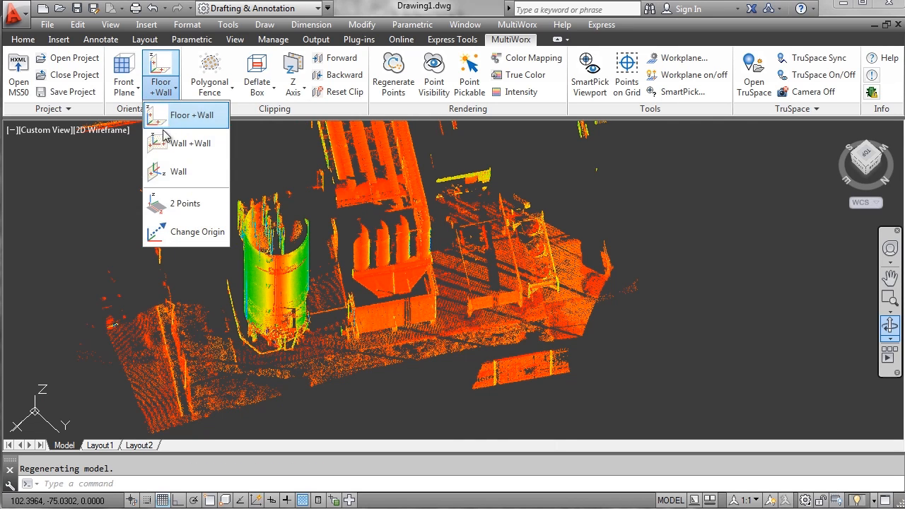
pyautogui.click(190, 115)
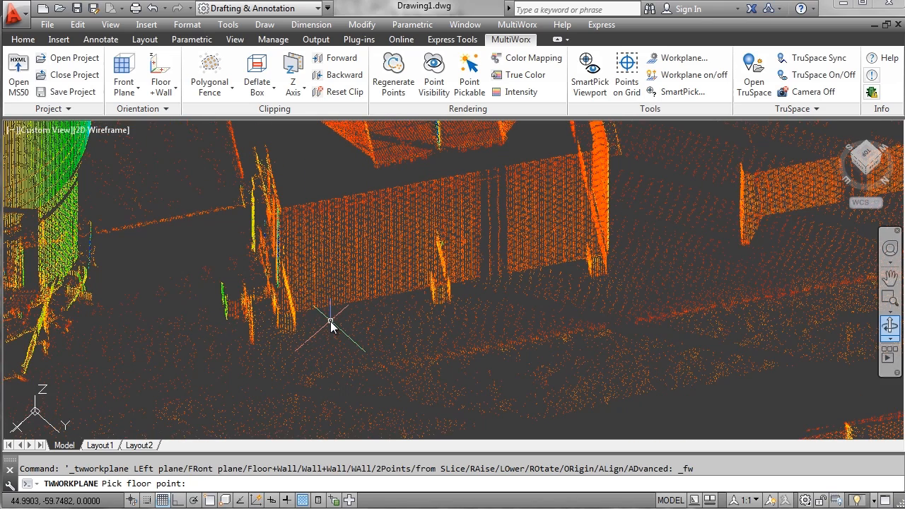
pyautogui.moveTo(308, 257)
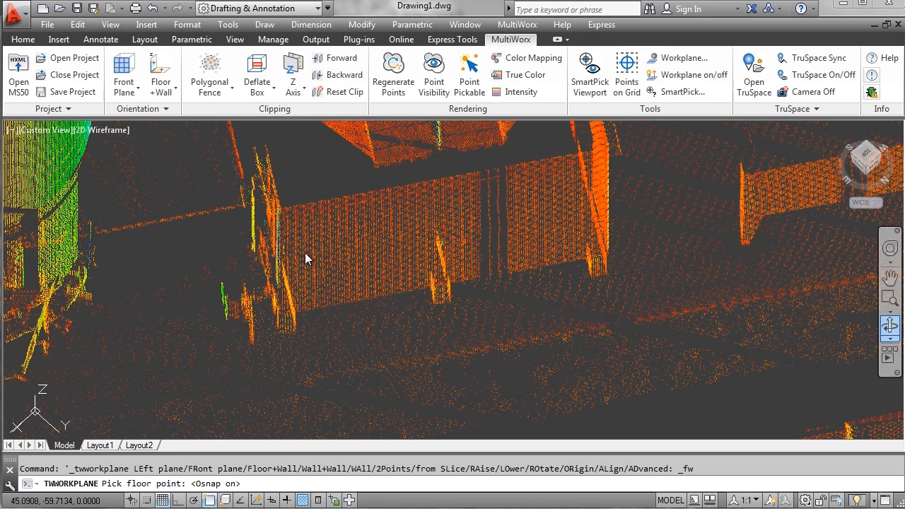
pyautogui.click(308, 257)
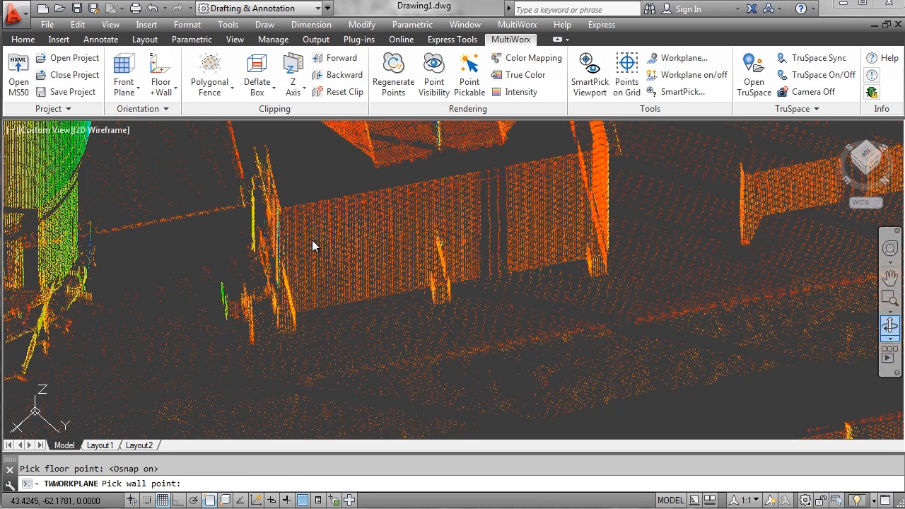
pyautogui.click(319, 240)
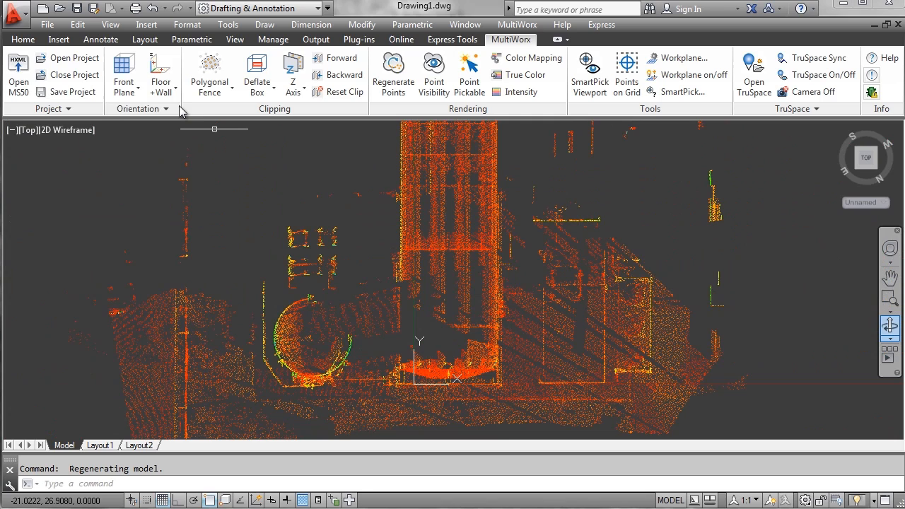
pyautogui.moveTo(291, 71)
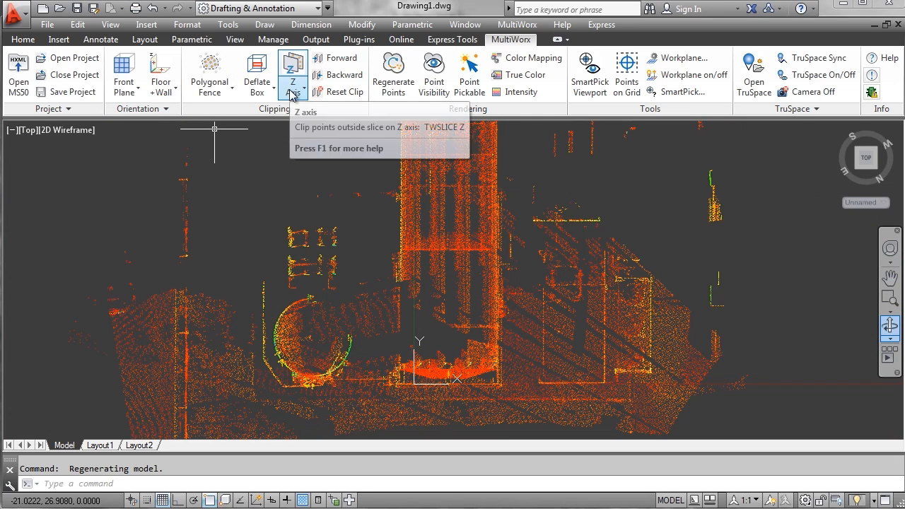
# - Slice the cloud along the Y axis beside the tank, orient the workplane on the slice and turn it on
pyautogui.click(293, 92)
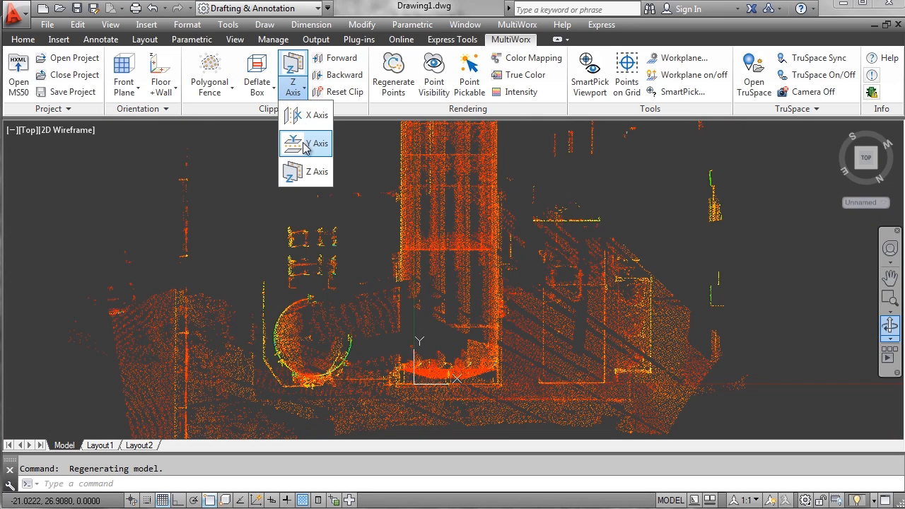
pyautogui.click(320, 143)
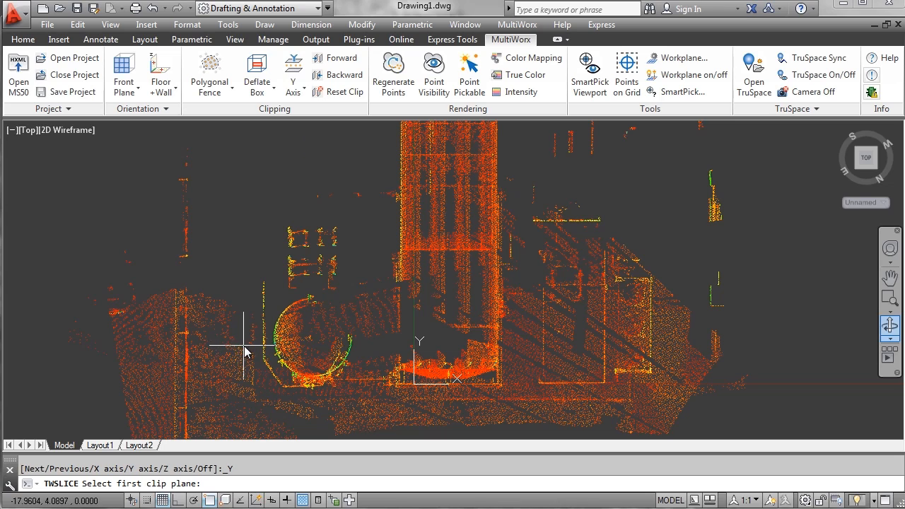
pyautogui.moveTo(253, 355)
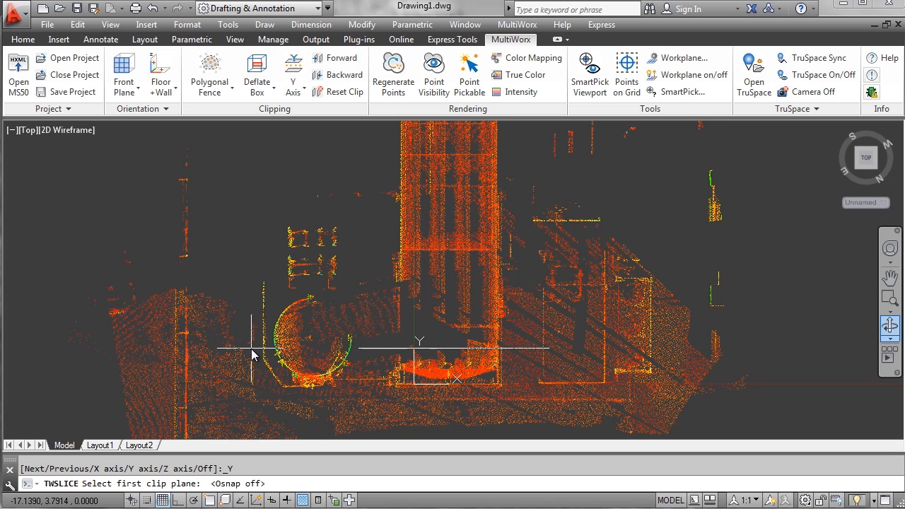
pyautogui.click(253, 341)
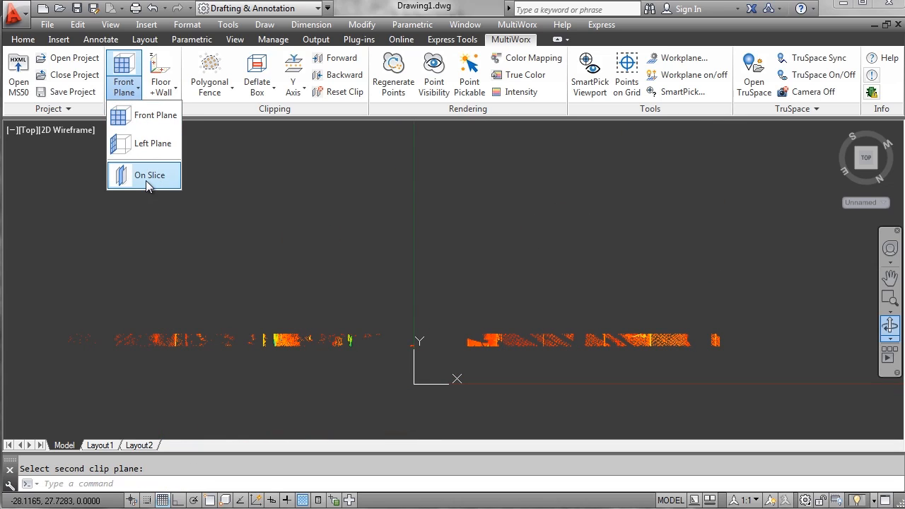
pyautogui.click(150, 175)
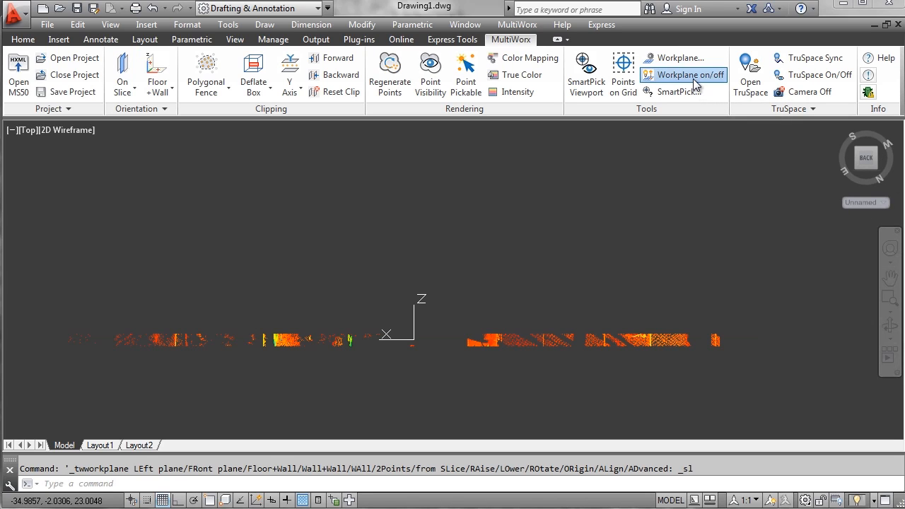
pyautogui.click(690, 75)
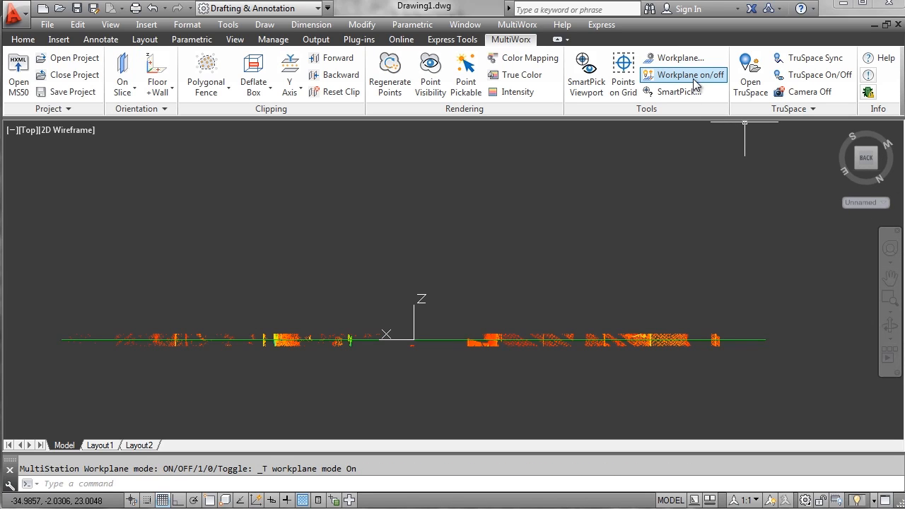
pyautogui.moveTo(385, 164)
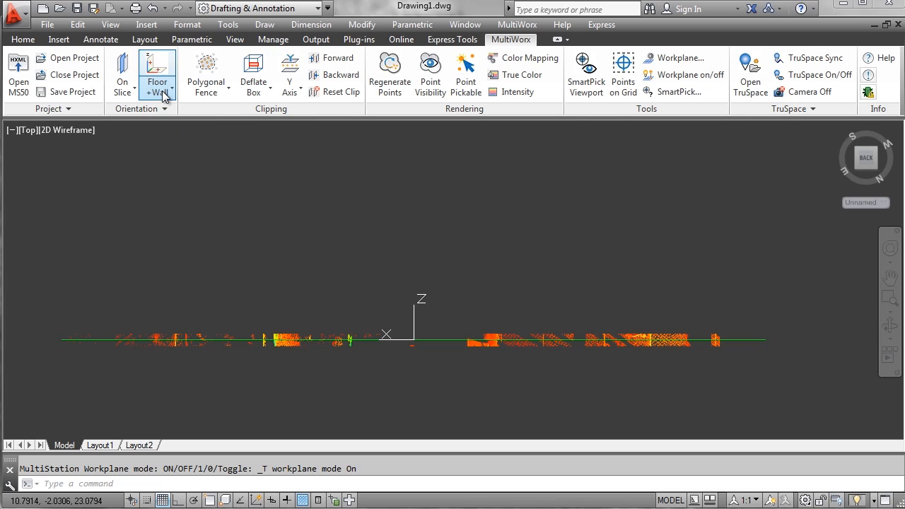
# - View the slice face-on and trace the tank profile's corners with a polyline starting top-left
pyautogui.click(157, 71)
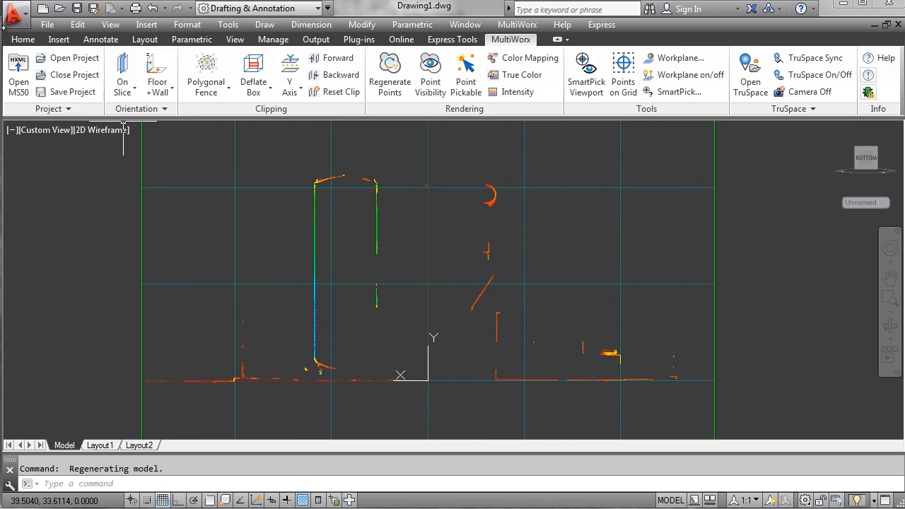
pyautogui.click(23, 40)
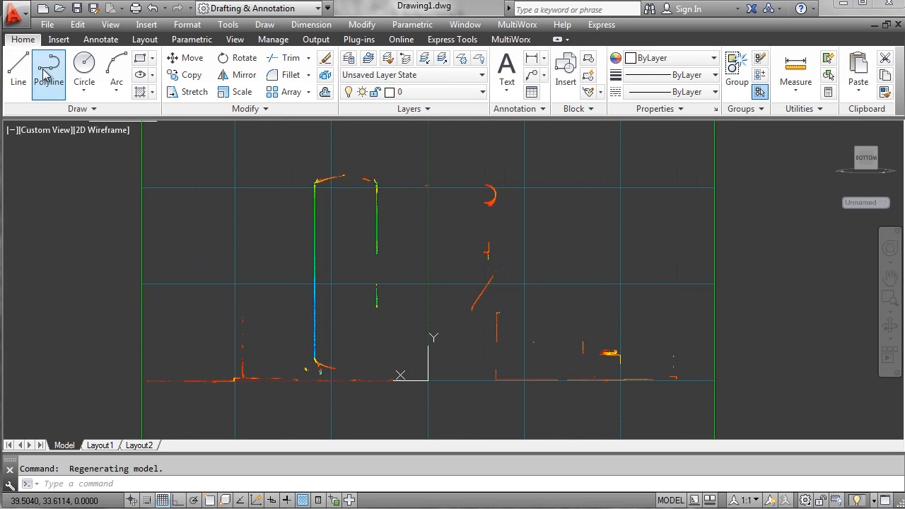
pyautogui.click(48, 73)
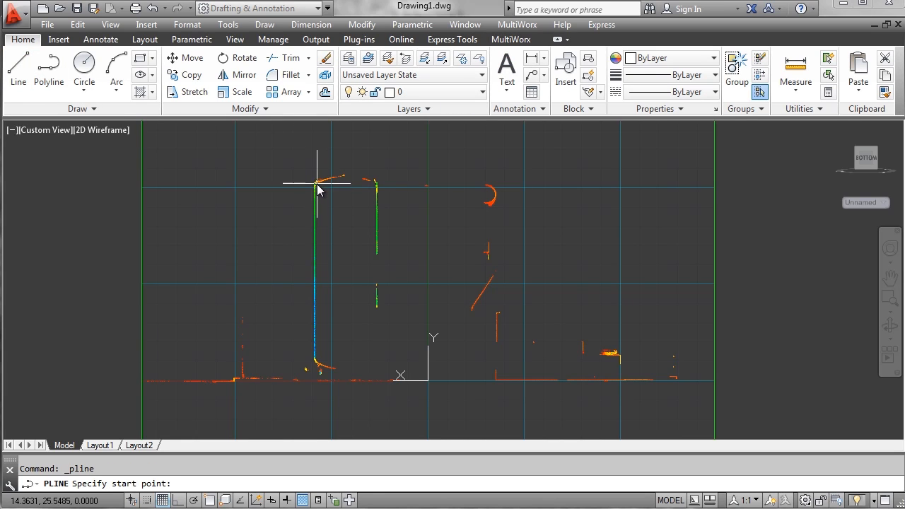
pyautogui.click(317, 186)
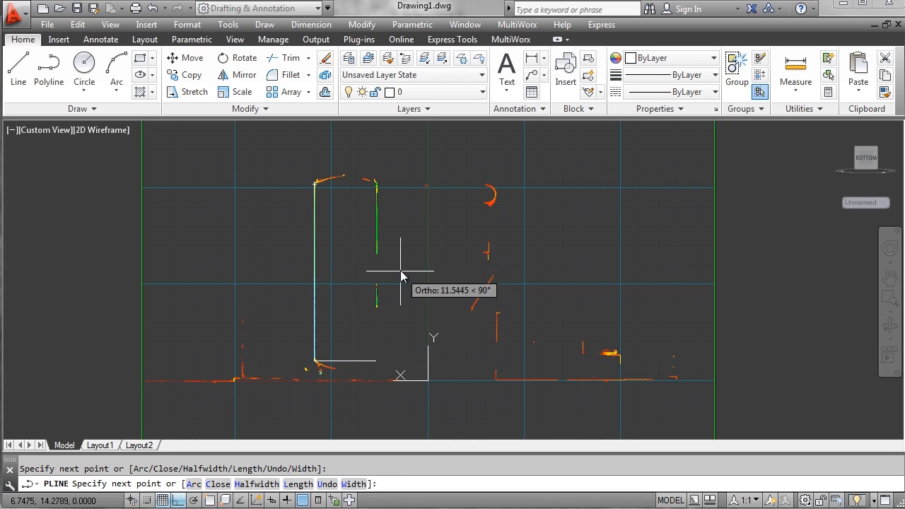
pyautogui.moveTo(385, 186)
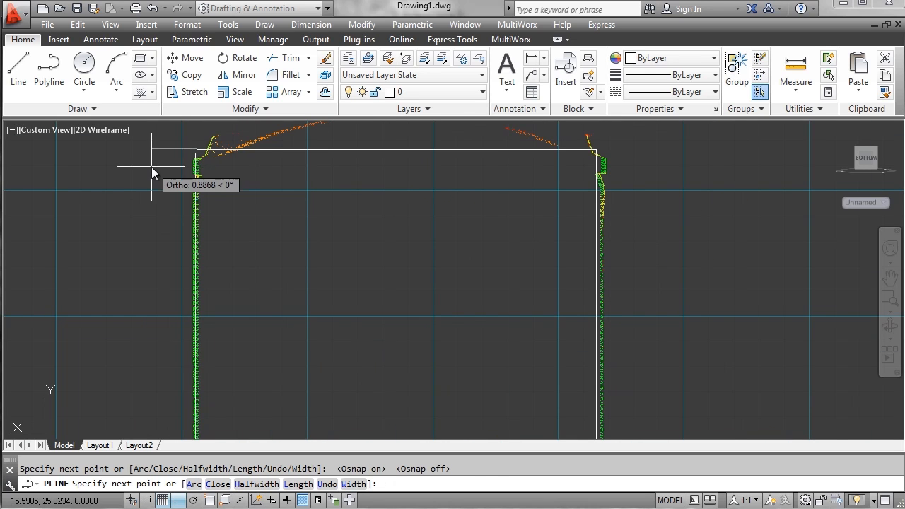
pyautogui.click(234, 177)
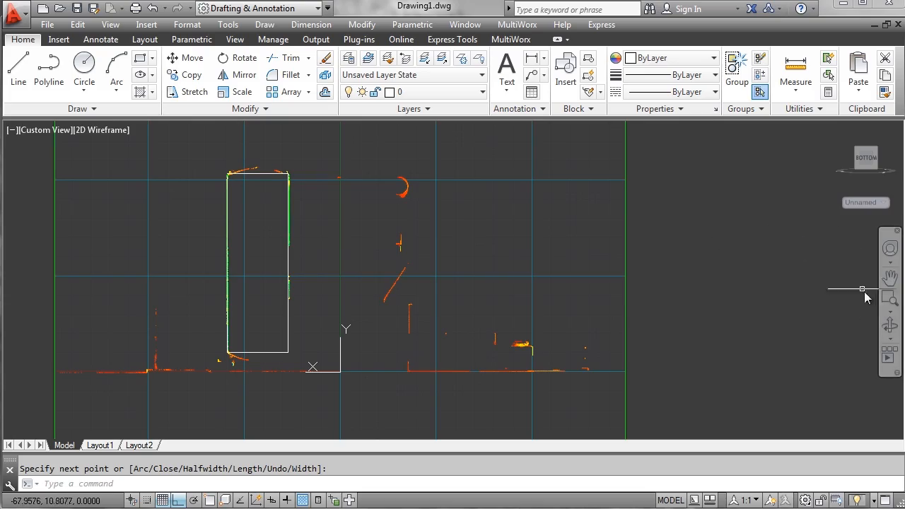
pyautogui.click(891, 325)
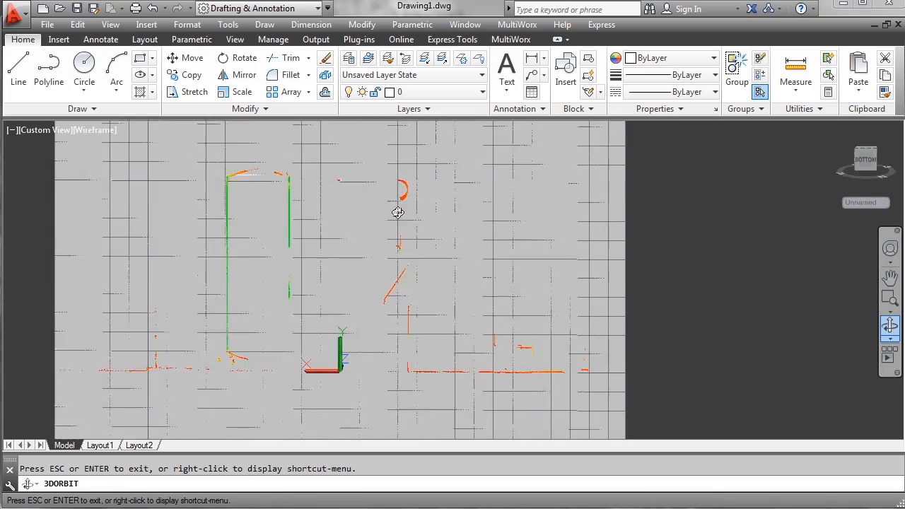
pyautogui.moveTo(399, 212); pyautogui.dragTo(214, 229)
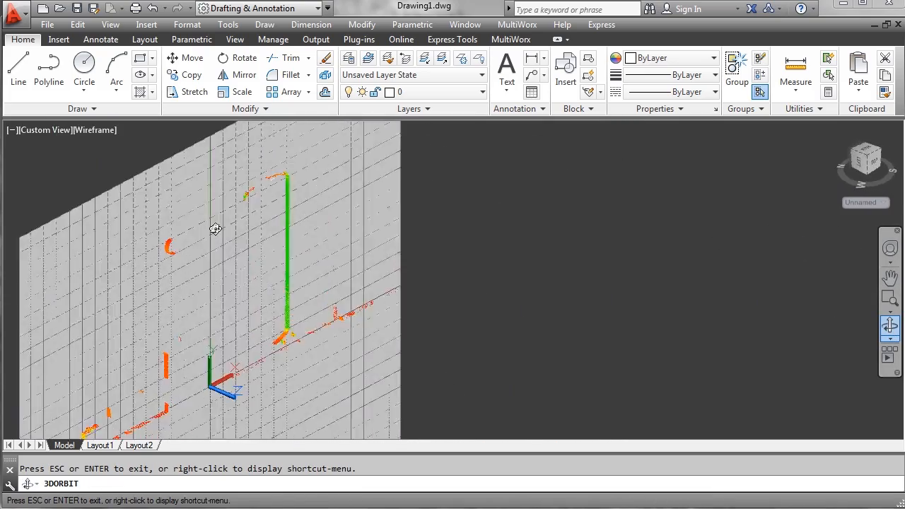
pyautogui.moveTo(215, 229); pyautogui.dragTo(240, 227)
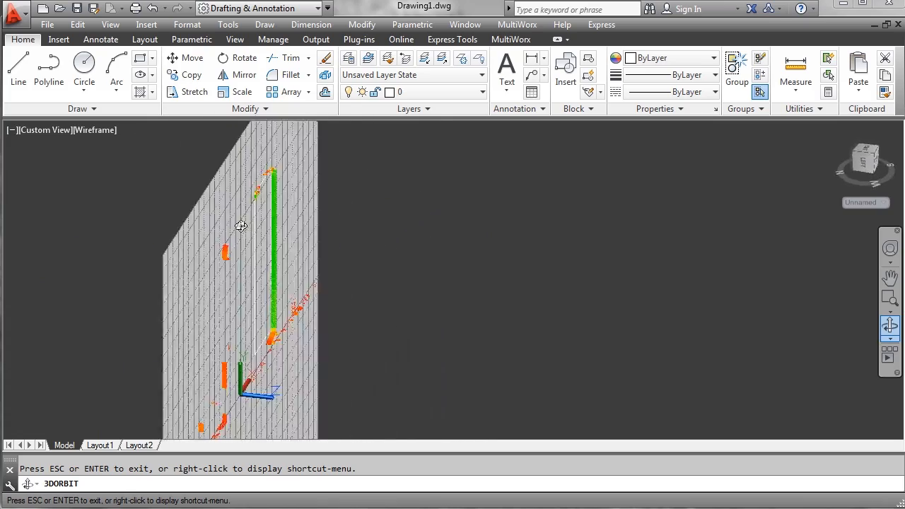
pyautogui.moveTo(241, 226); pyautogui.dragTo(204, 221)
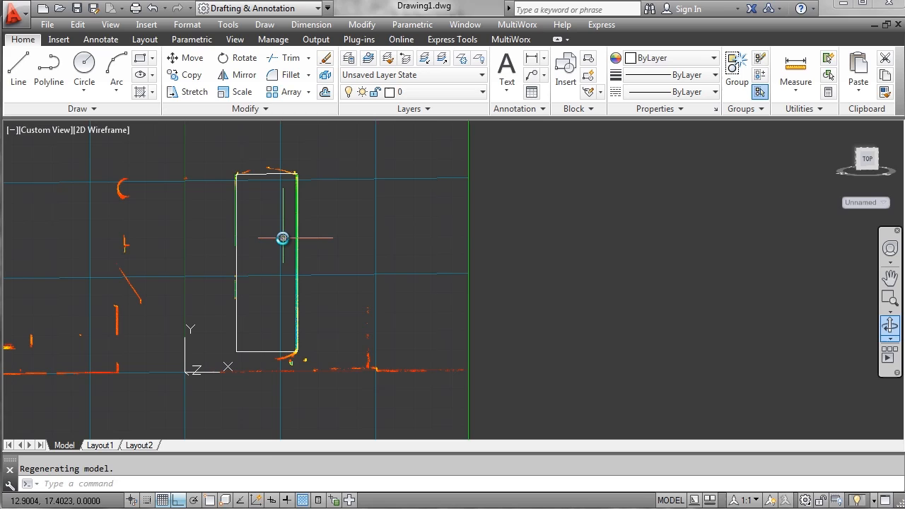
pyautogui.moveTo(424, 378)
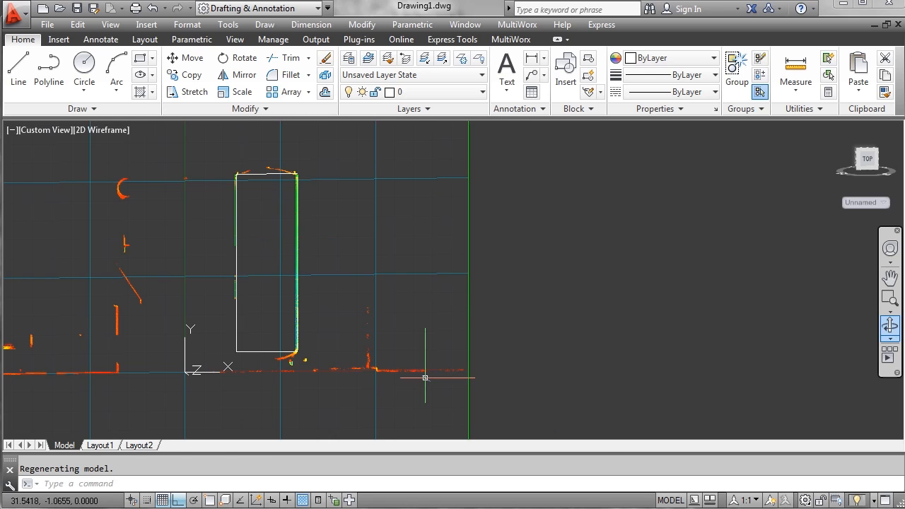
pyautogui.moveTo(770, 384)
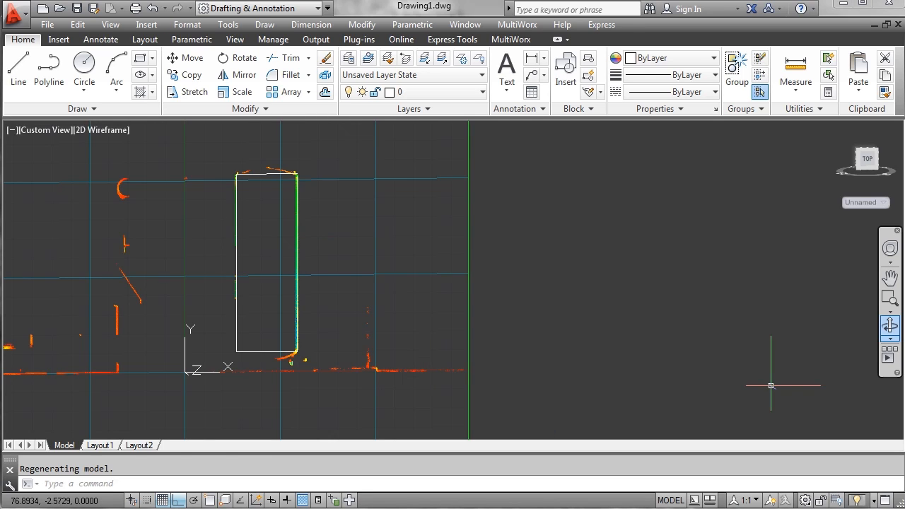
pyautogui.click(888, 204)
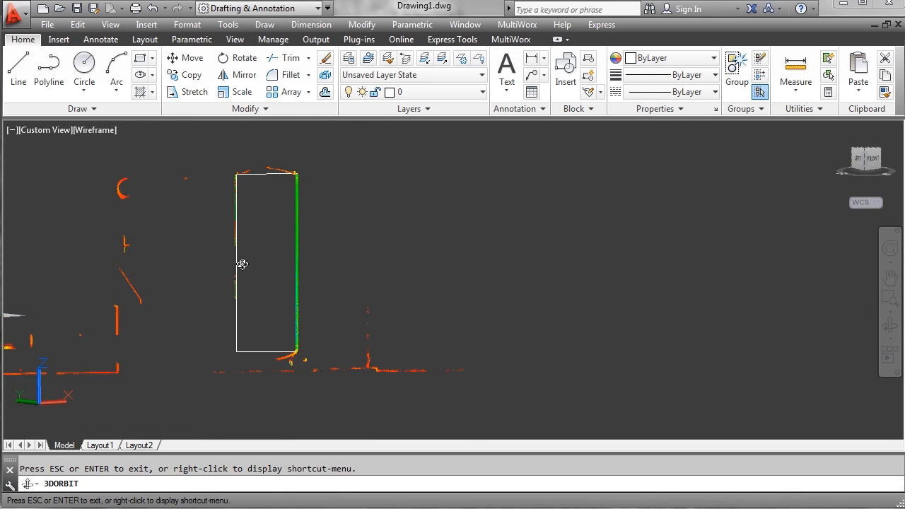
pyautogui.moveTo(244, 264); pyautogui.dragTo(410, 283)
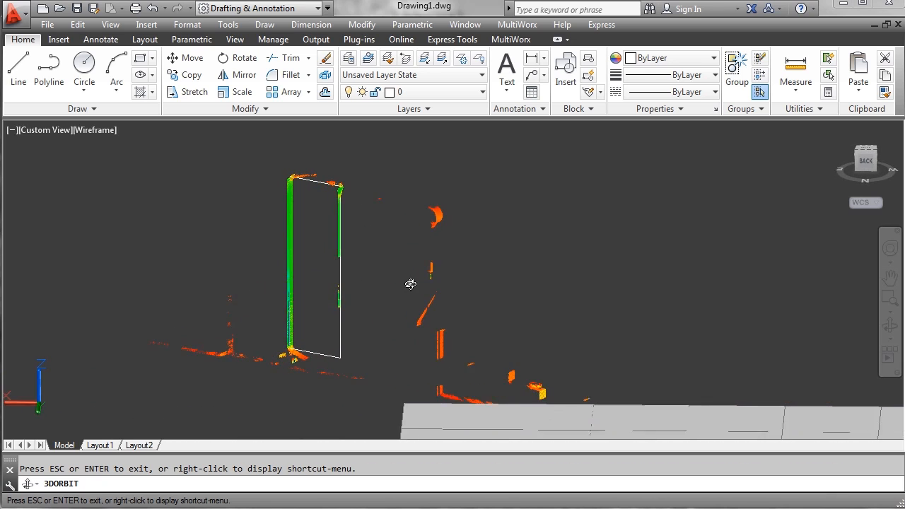
pyautogui.rightClick(410, 283)
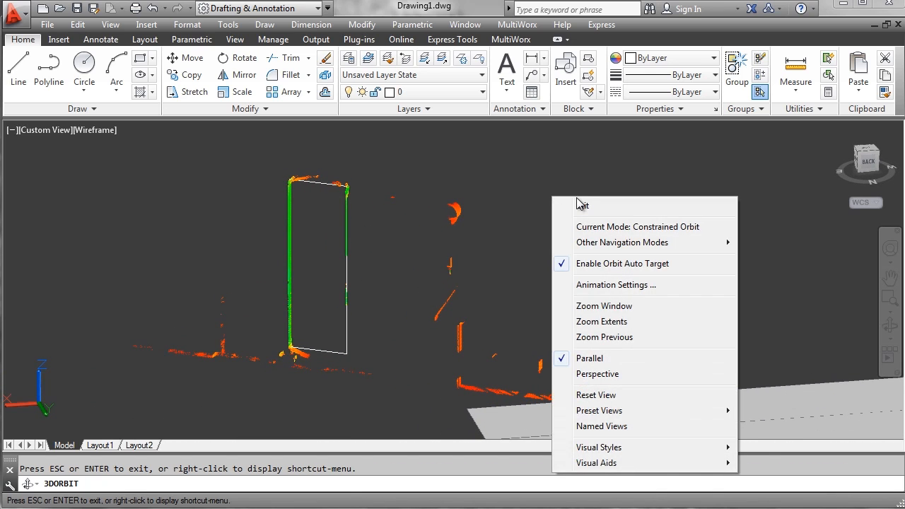